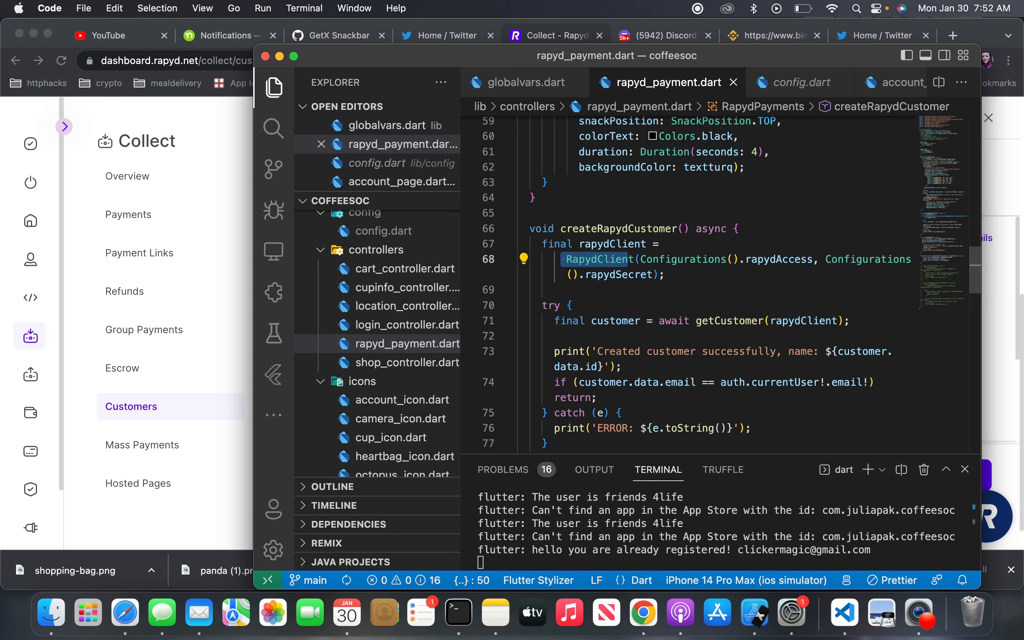
{"action": "mouse_move", "coordinate": [665, 249]}
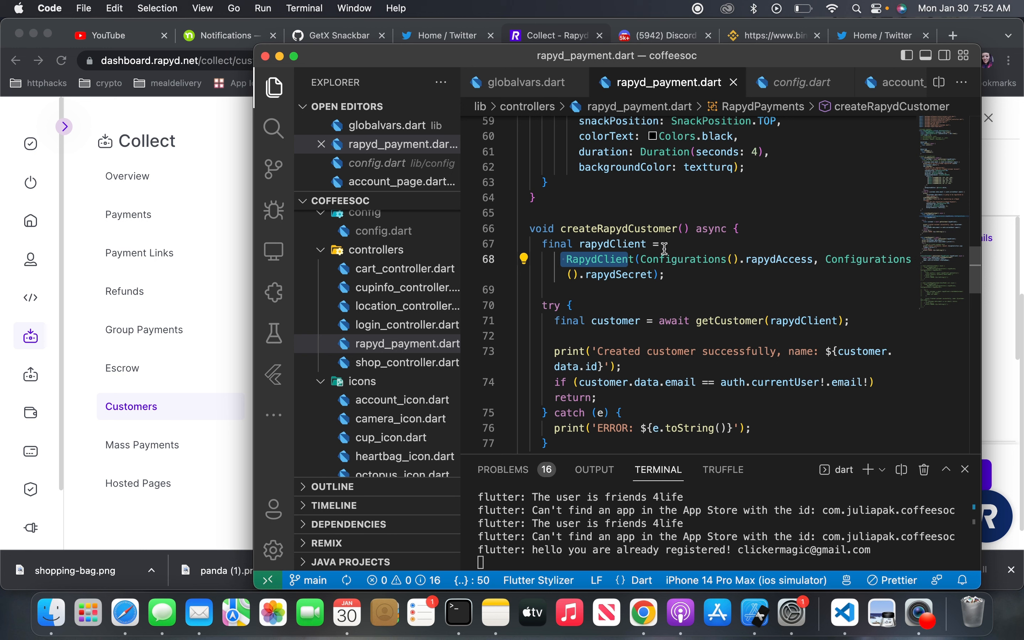
{"action": "mouse_move", "coordinate": [644, 287]}
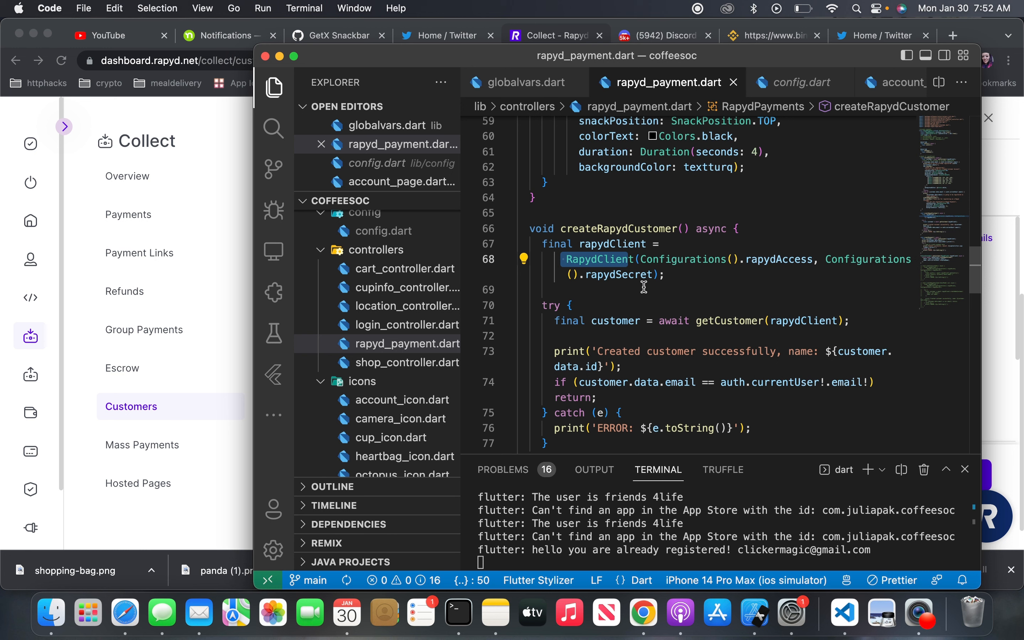
{"action": "mouse_move", "coordinate": [551, 335]}
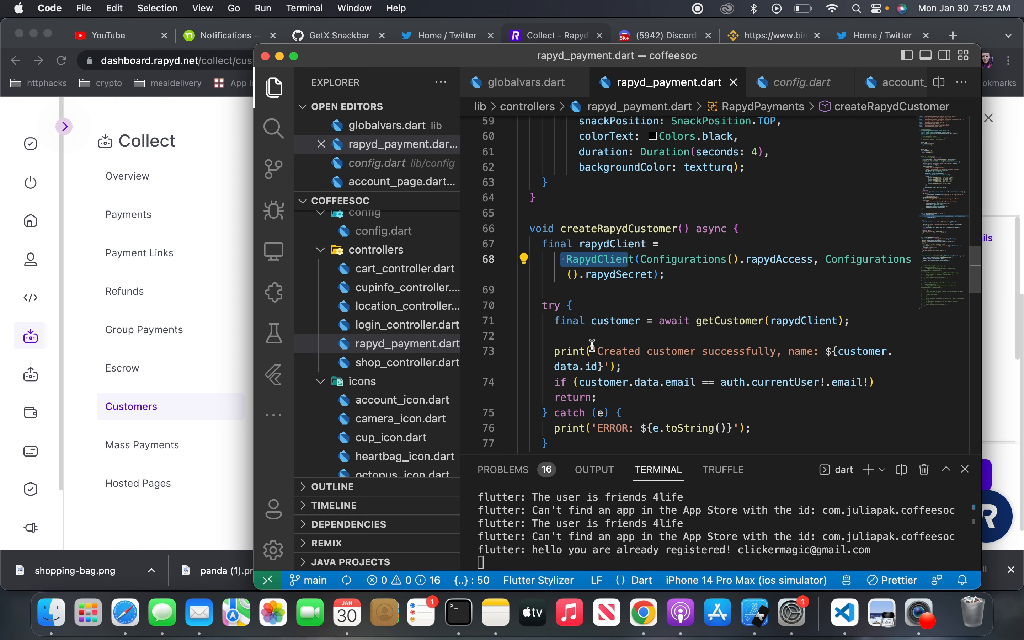
- Jump to the Configurations class definition holding the Rapyd secret and access keys
{"action": "scroll", "scroll_direction": "up", "scroll_amount": 3}
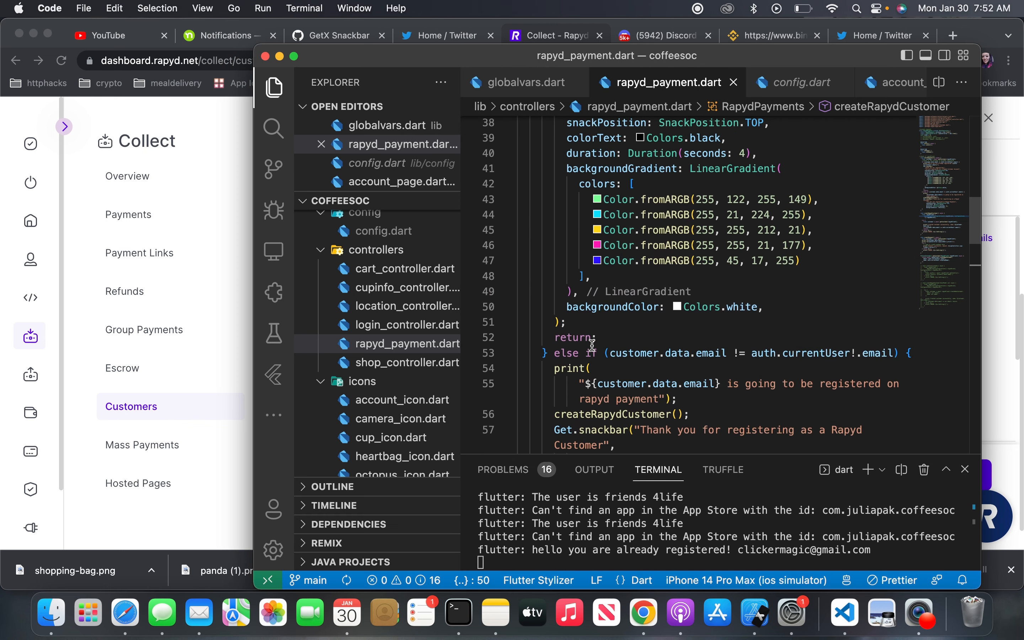
{"action": "scroll", "scroll_direction": "up", "scroll_amount": 3}
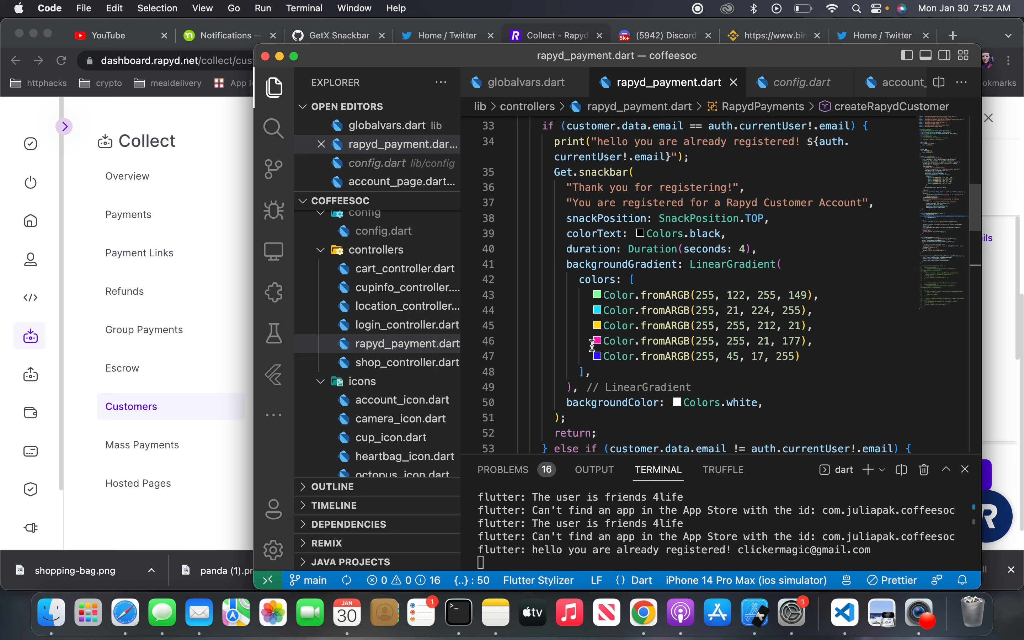
{"action": "scroll", "scroll_direction": "down", "scroll_amount": 3}
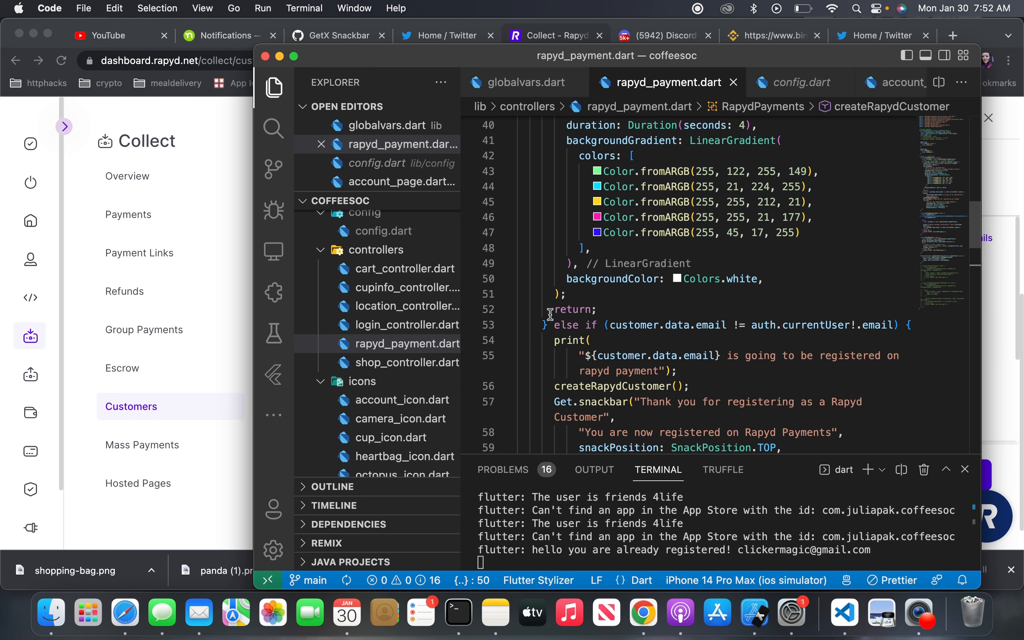
{"action": "scroll", "scroll_direction": "down", "scroll_amount": 3}
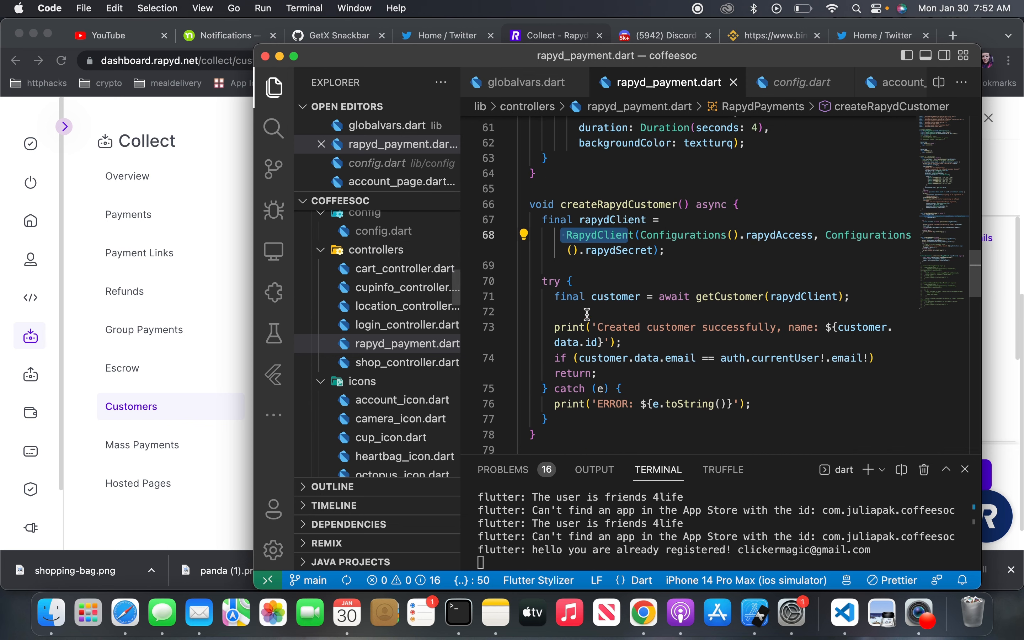
{"action": "scroll", "scroll_direction": "down", "scroll_amount": 3}
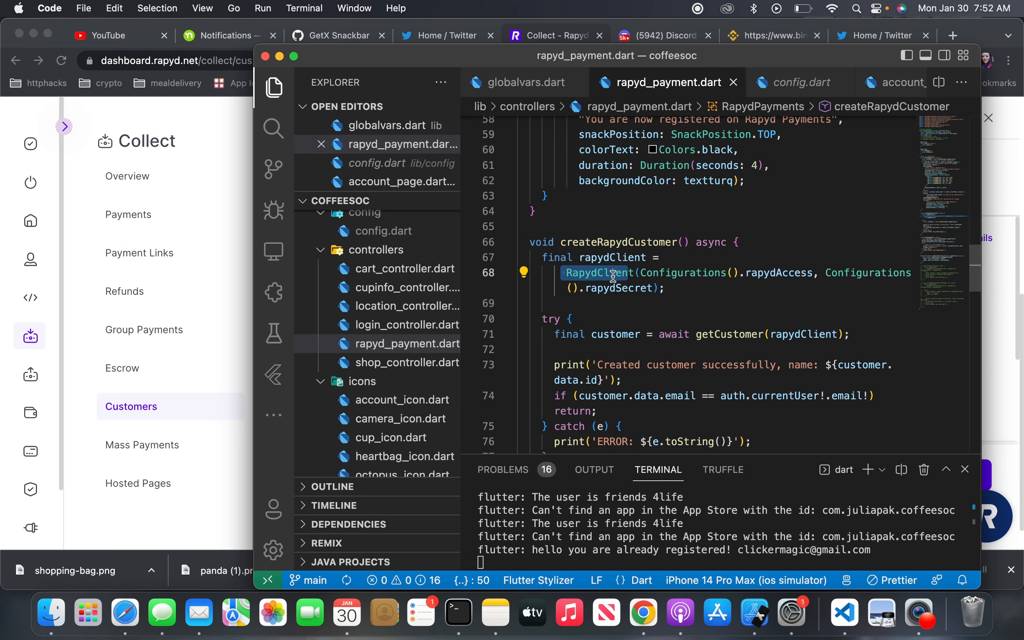
{"action": "mouse_move", "coordinate": [740, 276]}
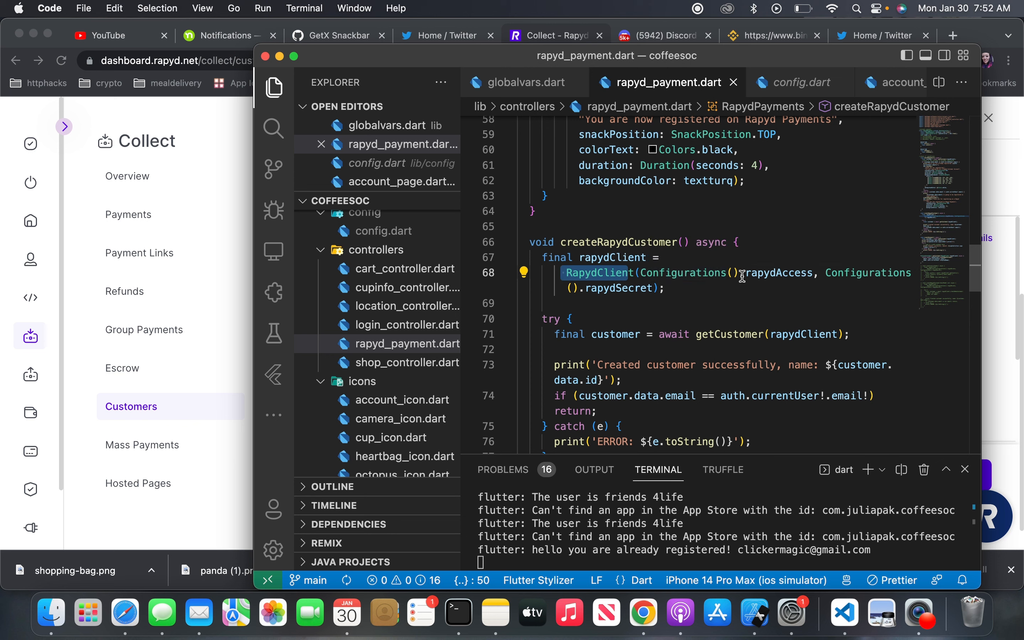
{"action": "double_click", "coordinate": [661, 272]}
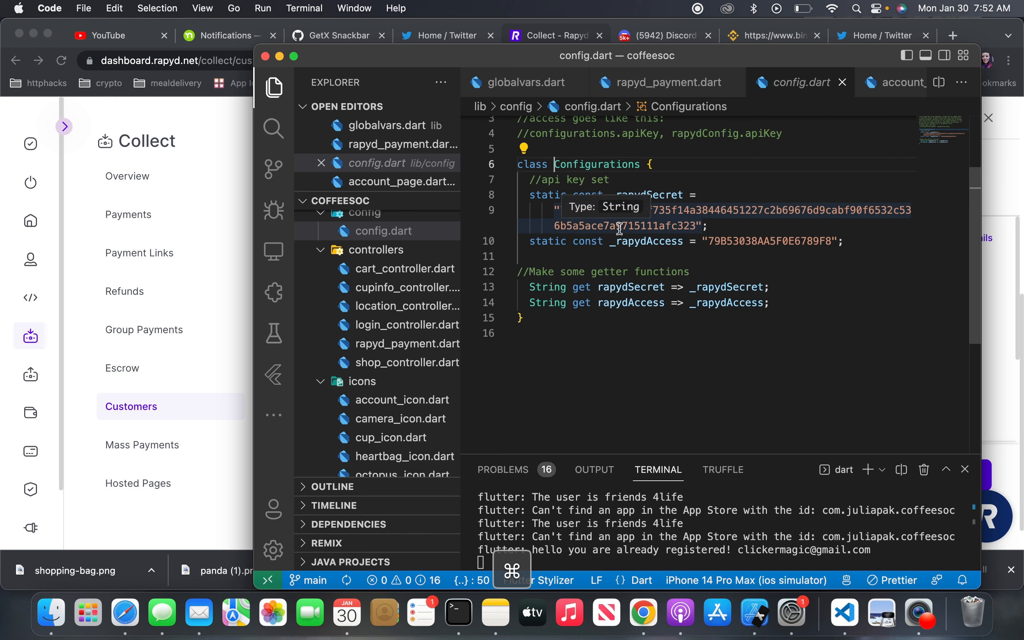
{"action": "mouse_move", "coordinate": [625, 124]}
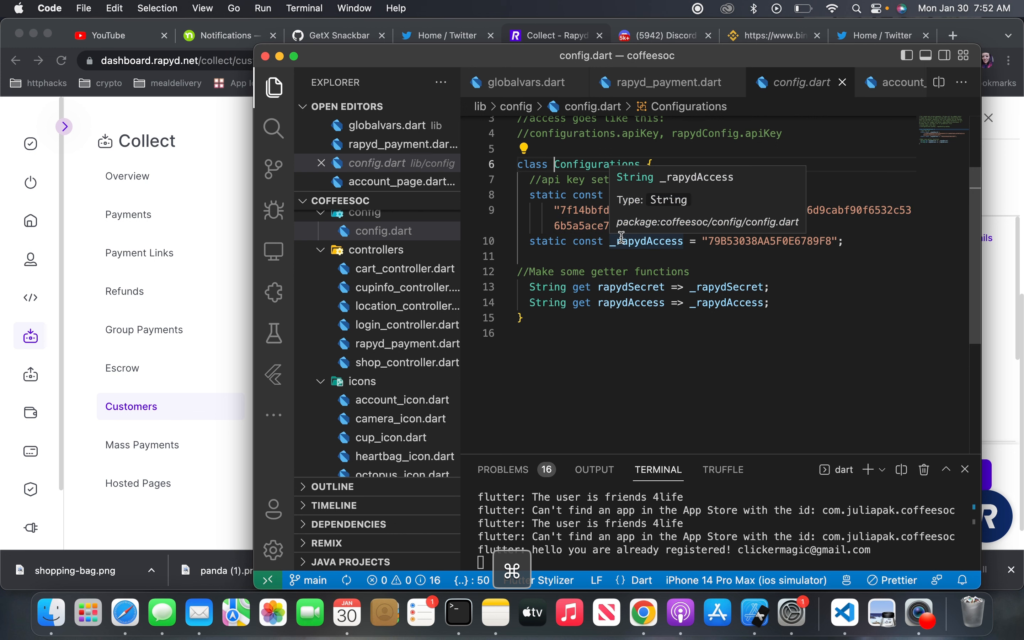
{"action": "mouse_move", "coordinate": [600, 226]}
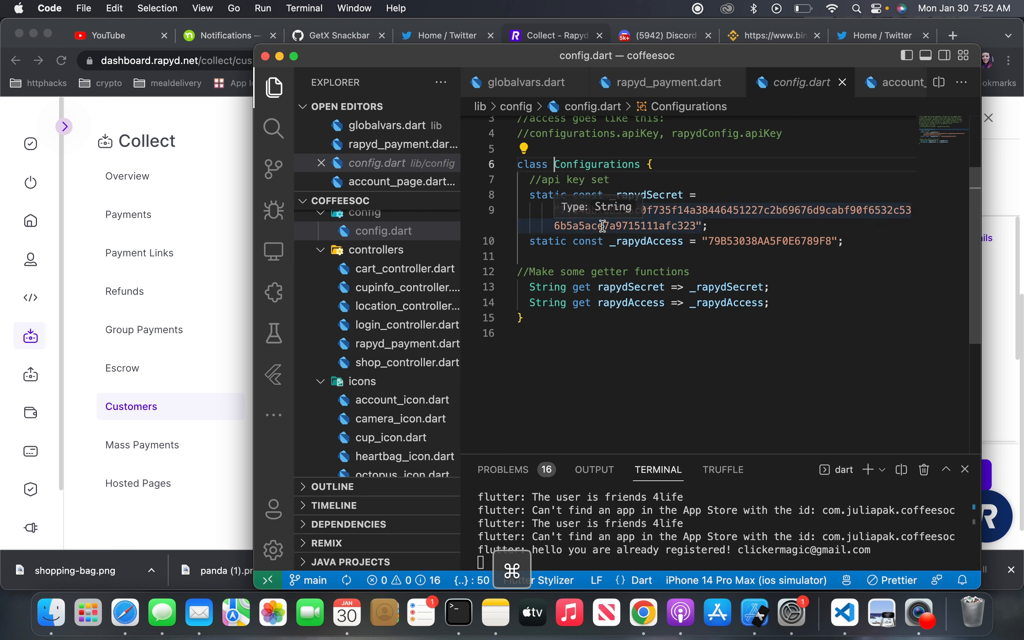
{"action": "mouse_move", "coordinate": [595, 189]}
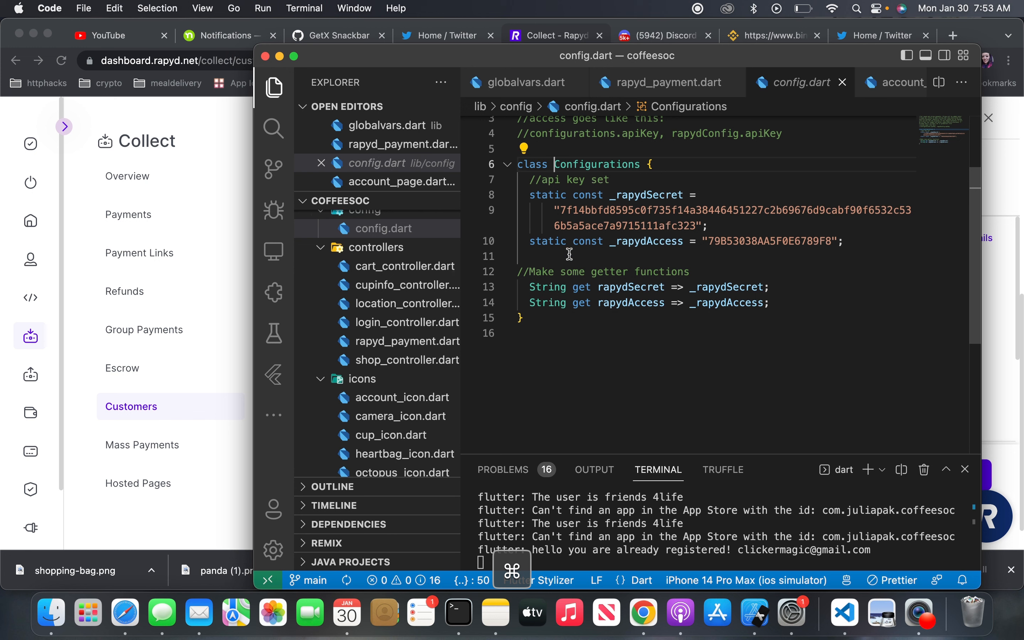
{"action": "mouse_move", "coordinate": [370, 188]}
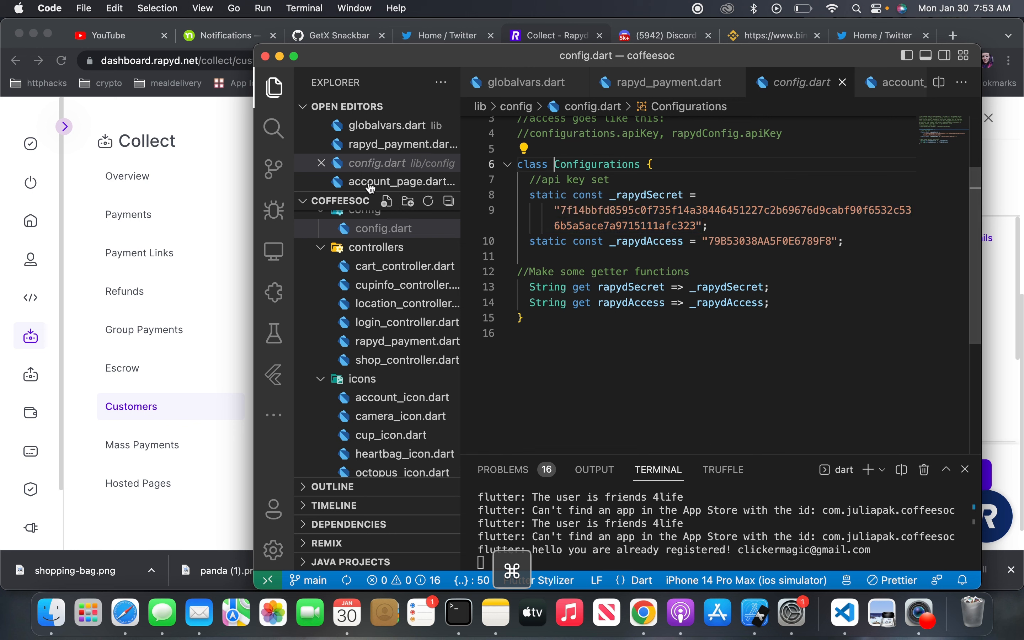
- Reveal config.dart inside the lib/config folder in the Explorer
{"action": "left_click", "coordinate": [385, 229]}
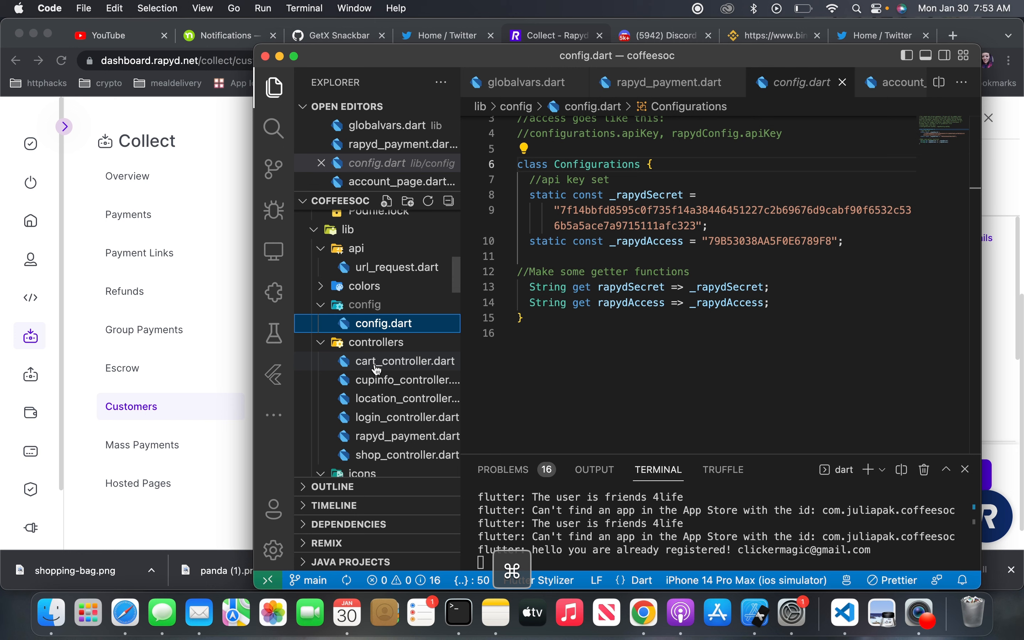
{"action": "left_click", "coordinate": [664, 82]}
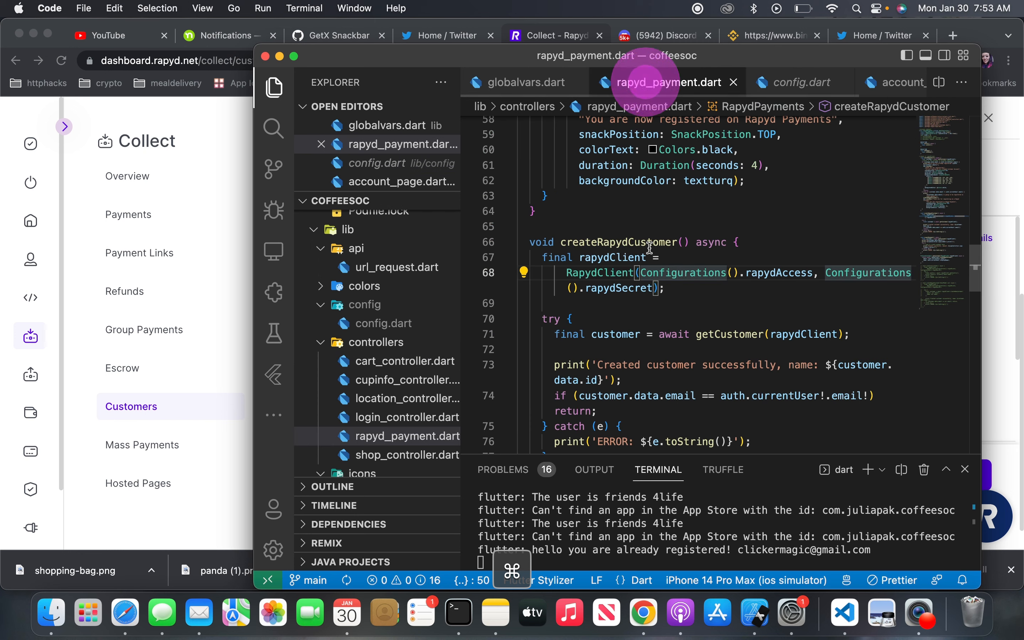
{"action": "scroll", "scroll_direction": "down", "scroll_amount": 3}
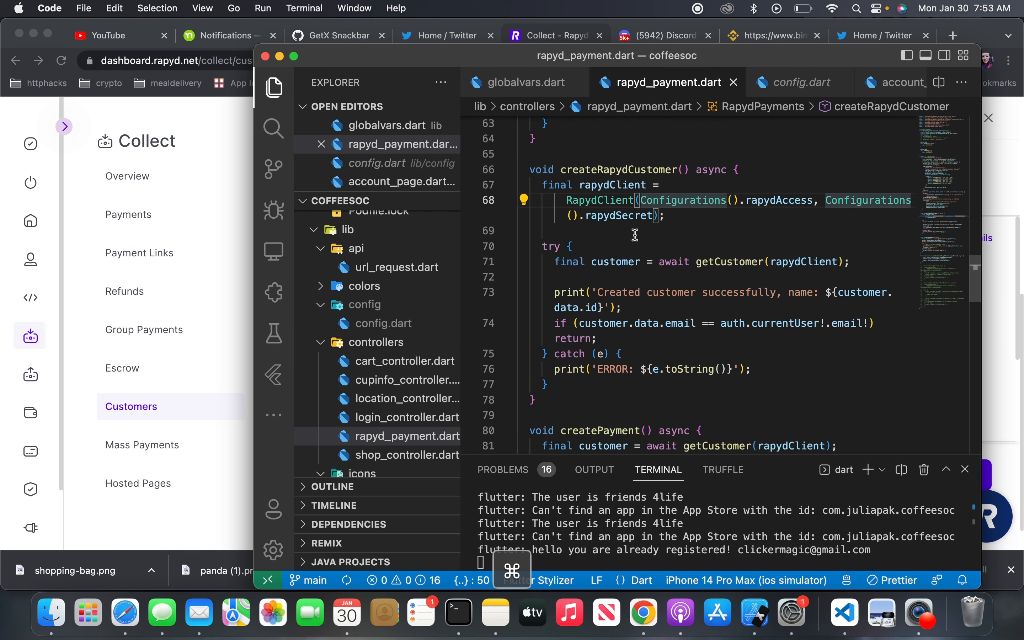
{"action": "scroll", "scroll_direction": "up", "scroll_amount": 3}
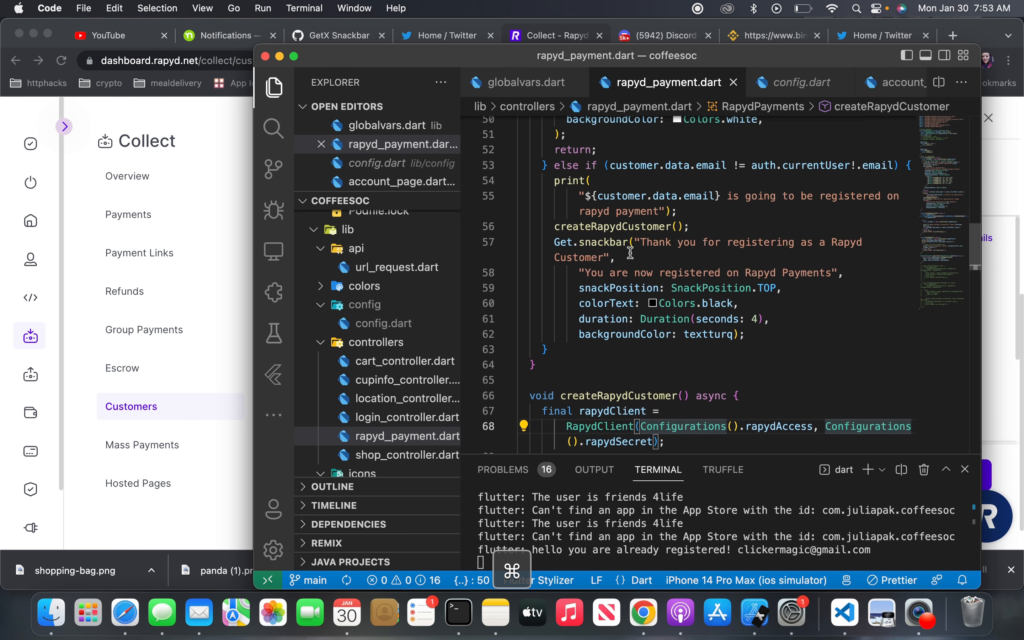
{"action": "scroll", "scroll_direction": "up", "scroll_amount": 3}
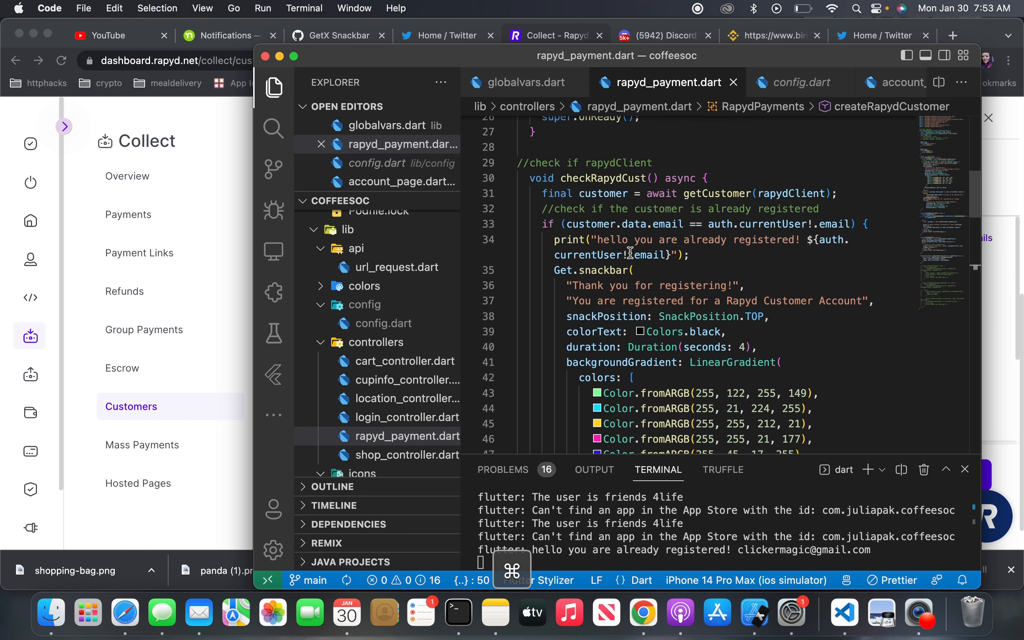
{"action": "scroll", "scroll_direction": "down", "scroll_amount": 3}
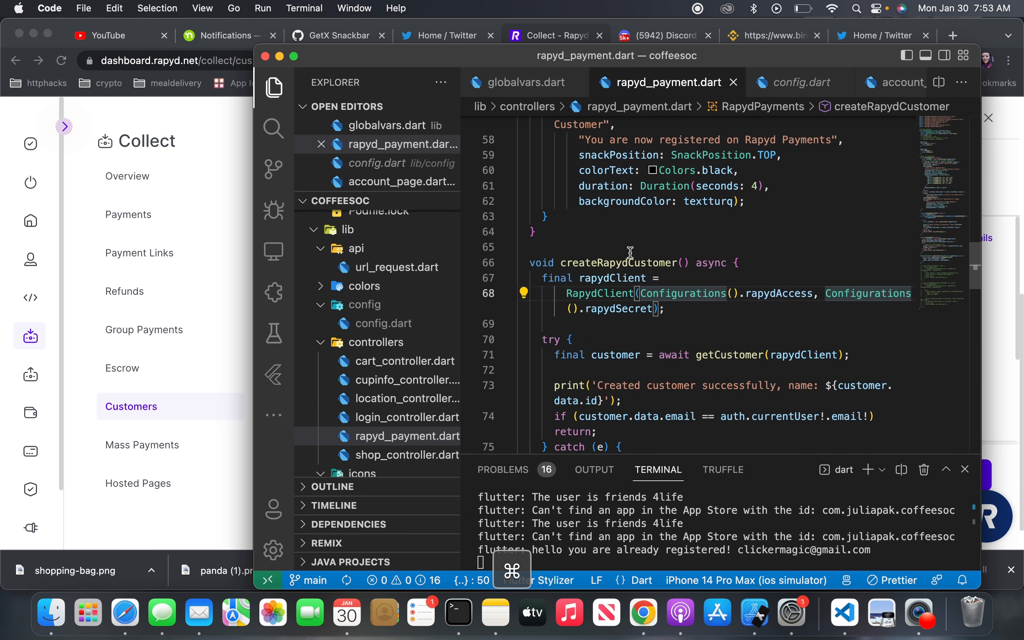
{"action": "scroll", "scroll_direction": "up", "scroll_amount": 3}
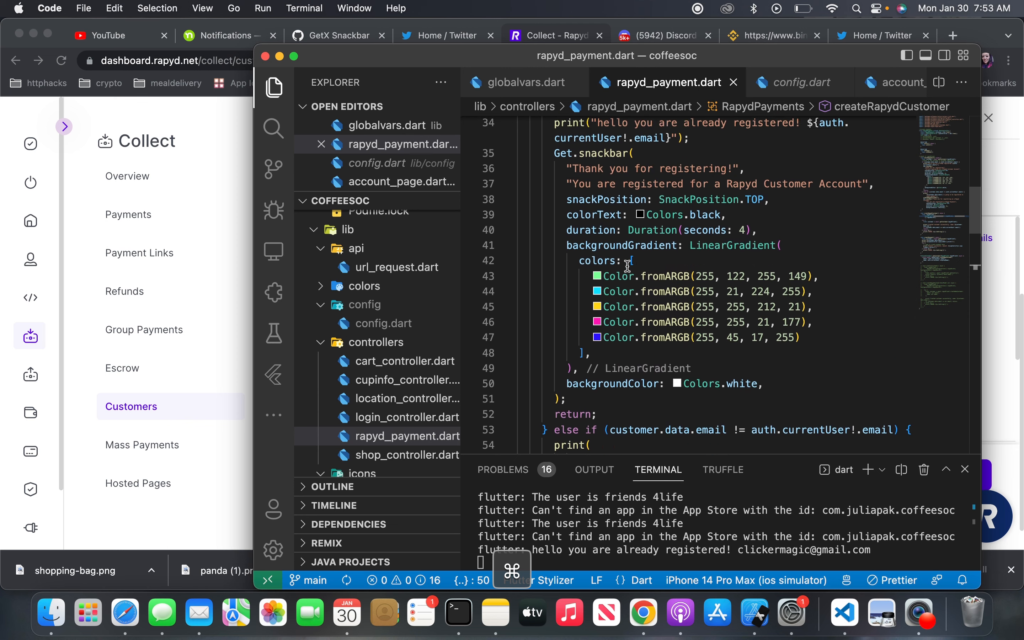
{"action": "scroll", "scroll_direction": "down", "scroll_amount": 3}
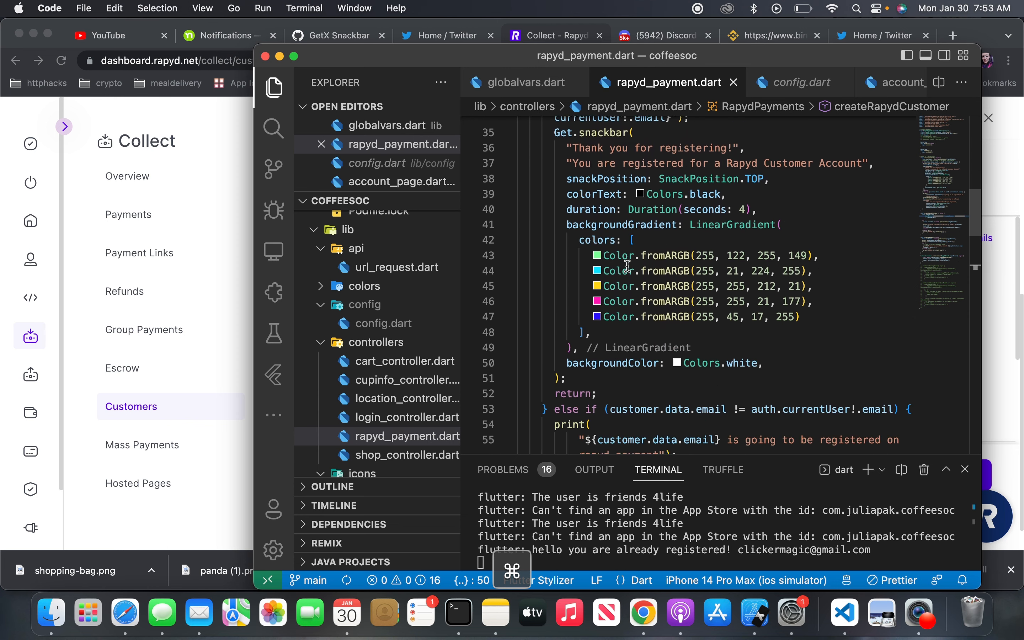
{"action": "scroll", "scroll_direction": "down", "scroll_amount": 3}
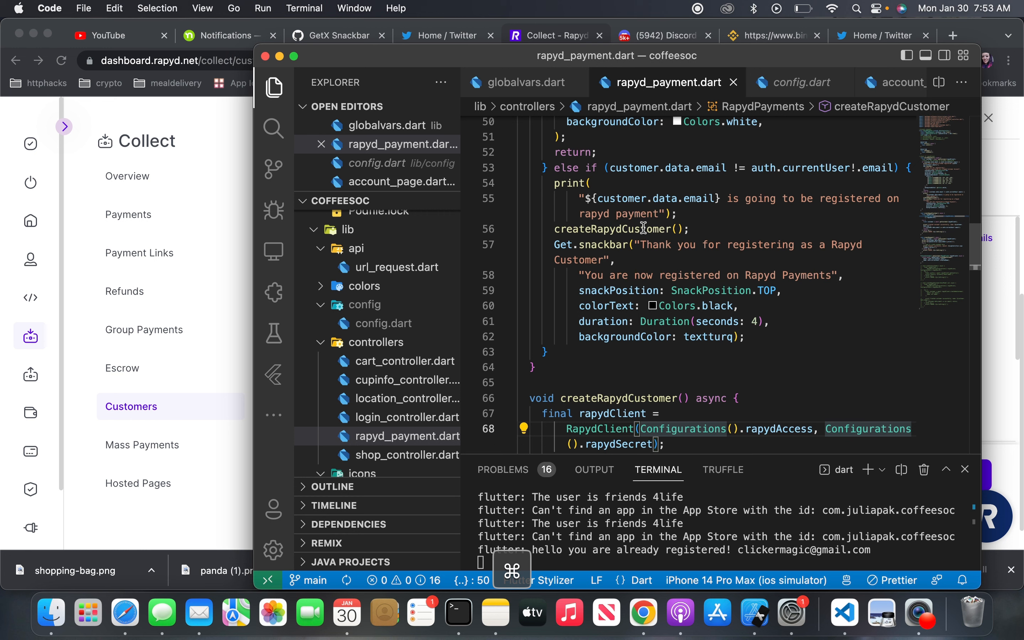
{"action": "mouse_move", "coordinate": [603, 167]}
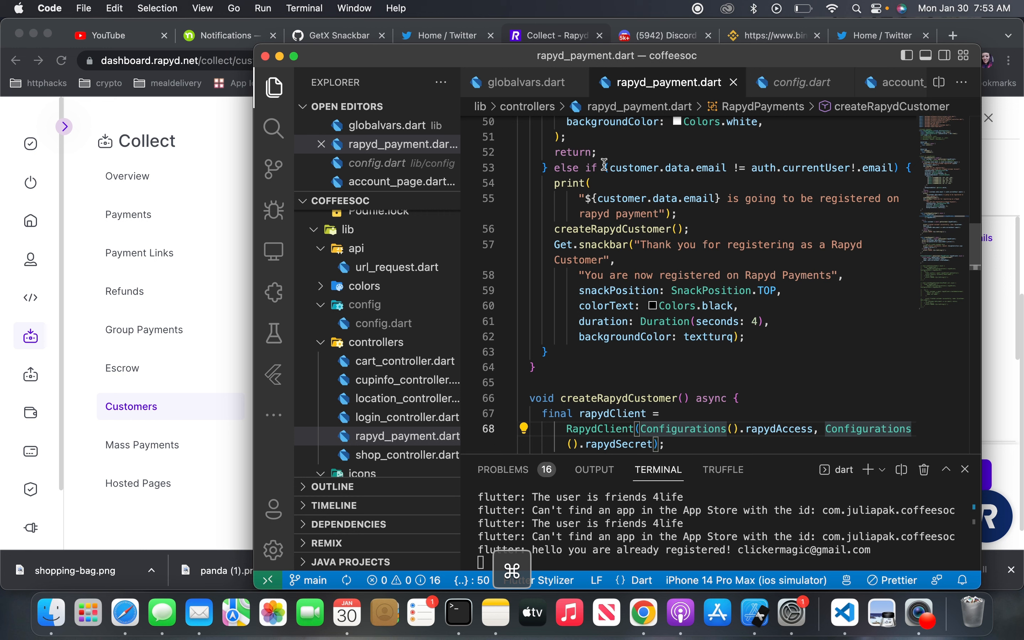
{"action": "mouse_move", "coordinate": [635, 316]}
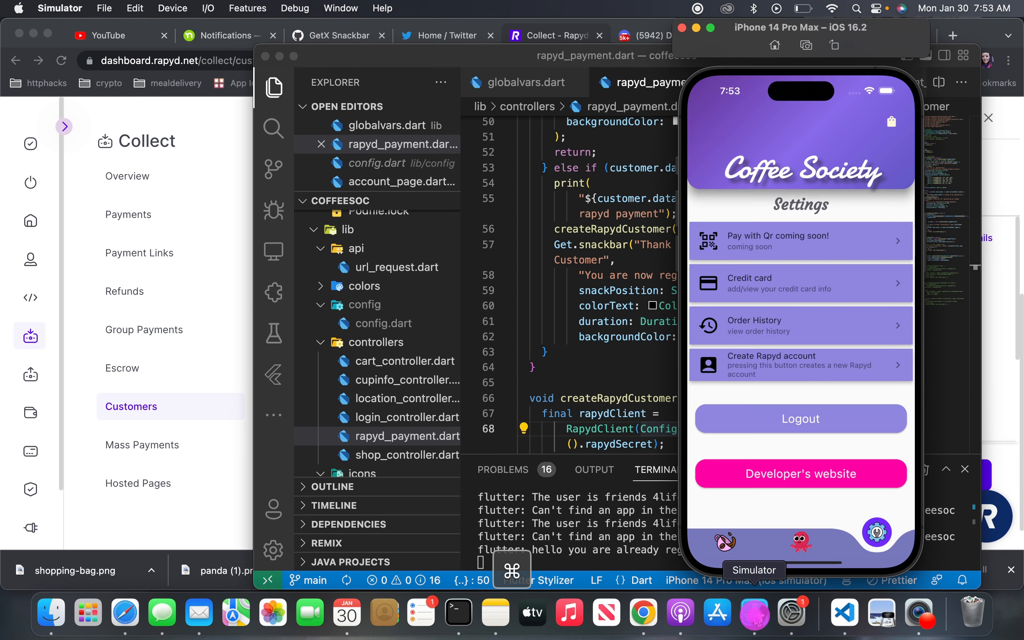
{"action": "mouse_move", "coordinate": [766, 426]}
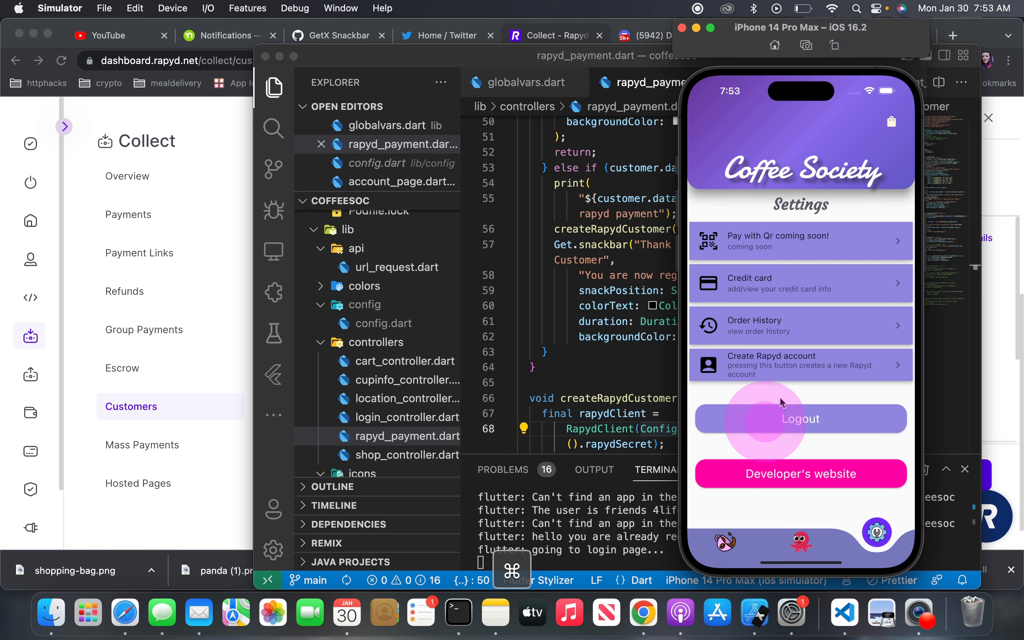
- Log out of Coffee Society and sign back in with the existing Google account
{"action": "left_click", "coordinate": [800, 419]}
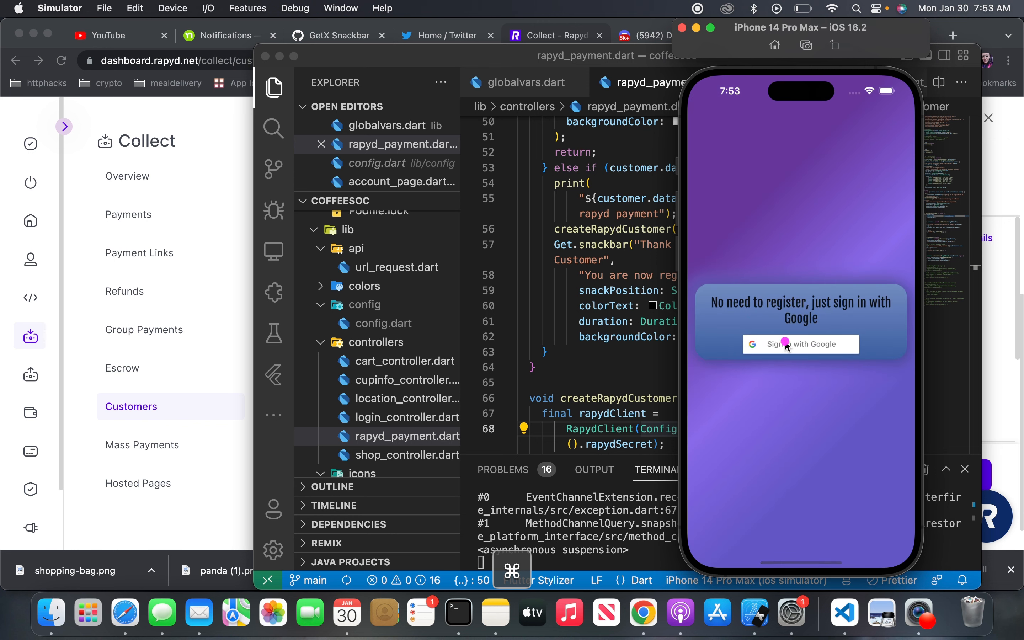
{"action": "left_click", "coordinate": [800, 344]}
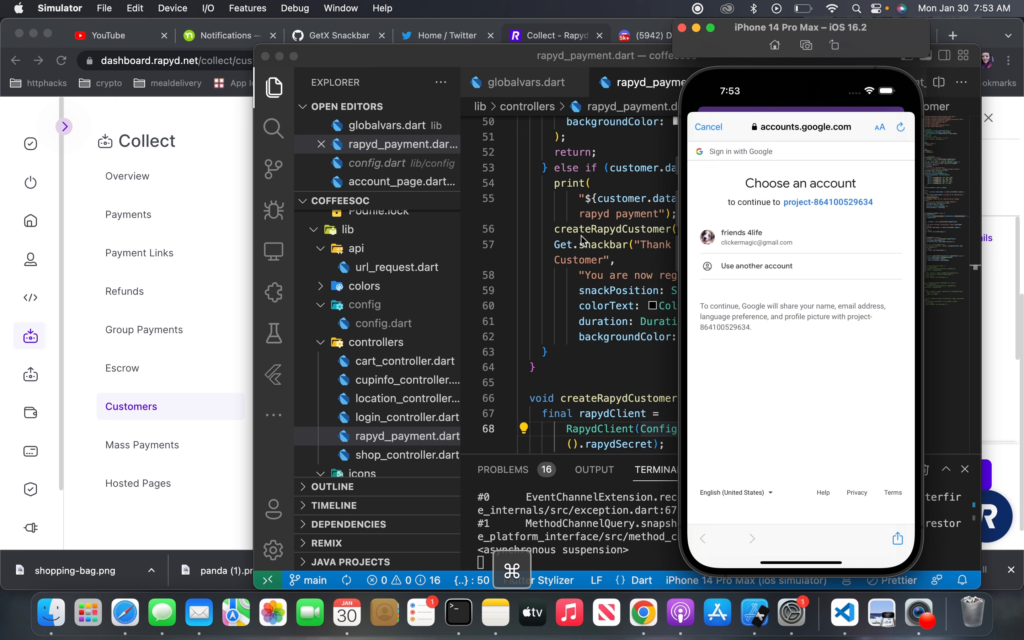
{"action": "mouse_move", "coordinate": [738, 252]}
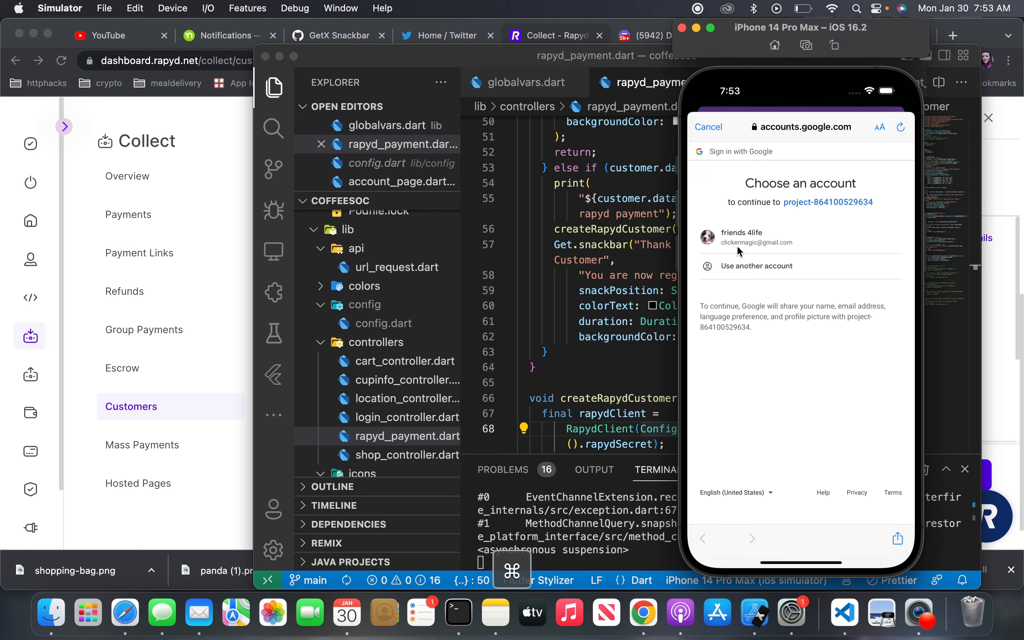
{"action": "left_click", "coordinate": [738, 242]}
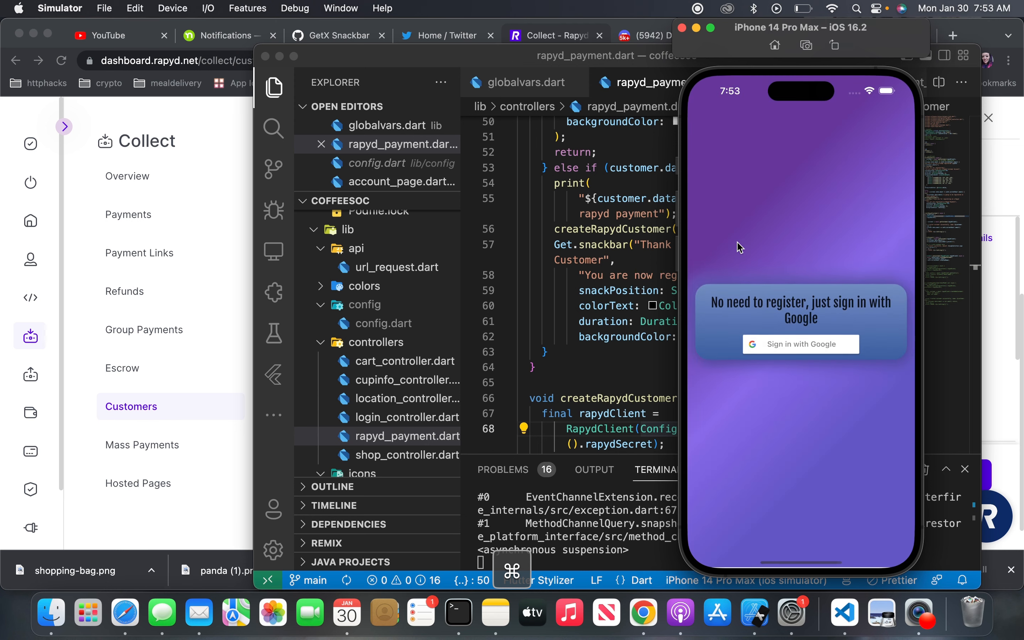
{"action": "left_click", "coordinate": [799, 344]}
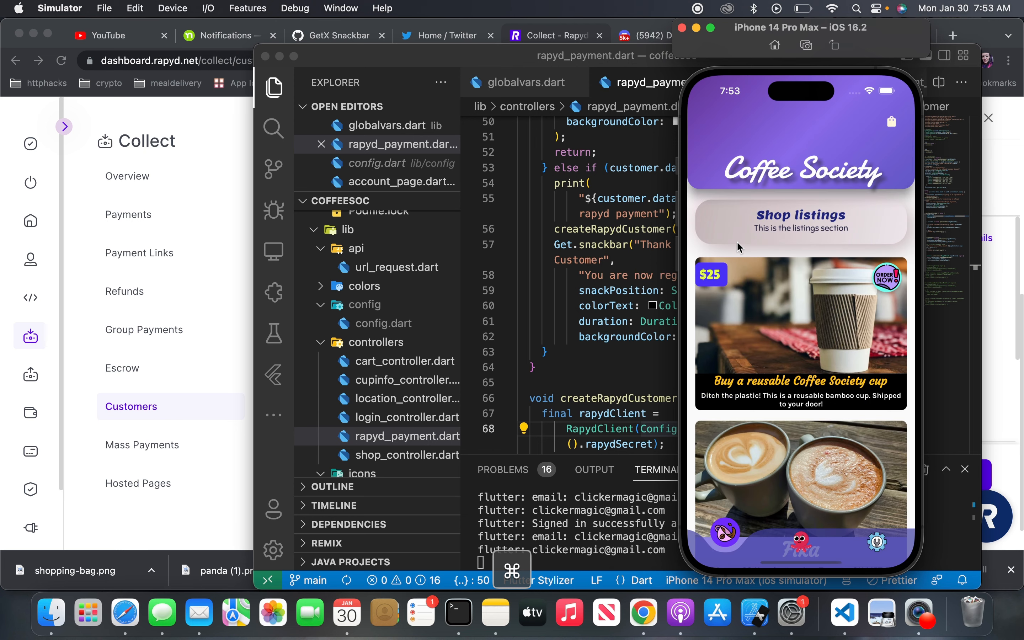
- From Settings, request Create Rapyd account twice; the log reports already registered
{"action": "left_click", "coordinate": [877, 538]}
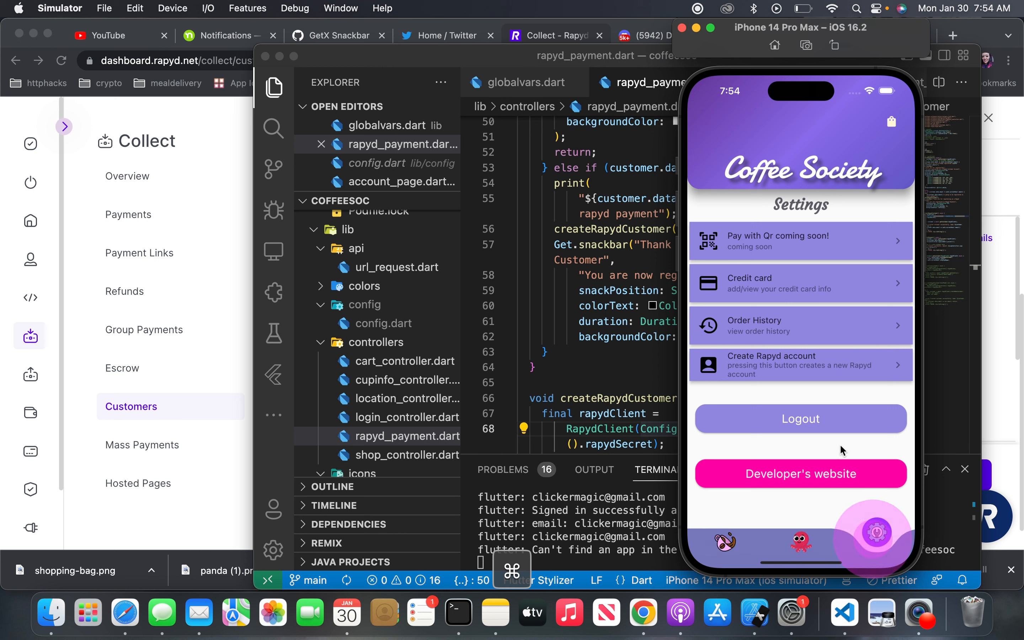
{"action": "mouse_move", "coordinate": [795, 371]}
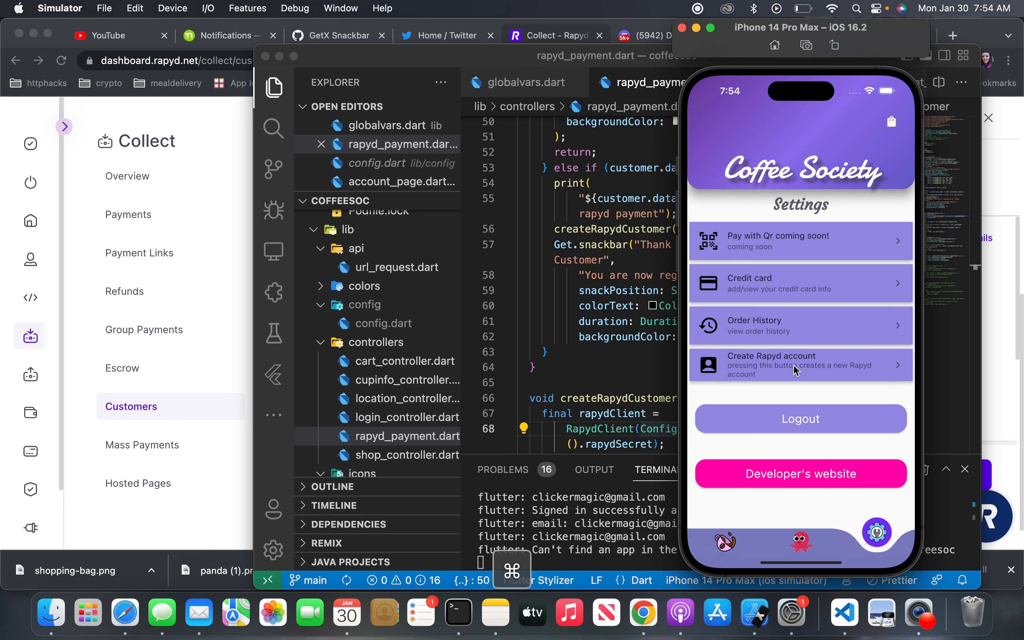
{"action": "left_click", "coordinate": [795, 365]}
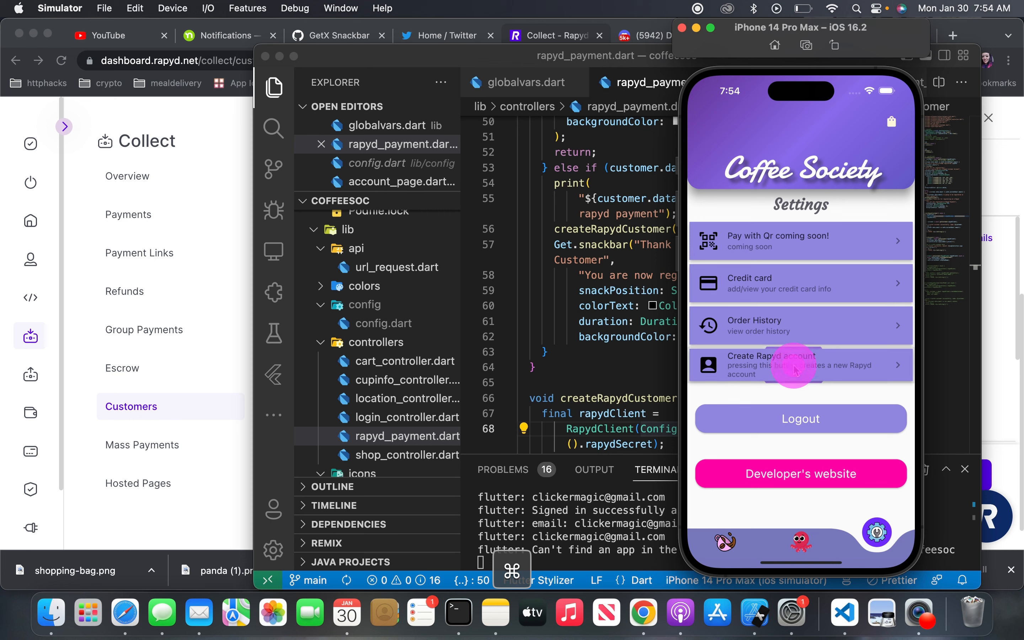
{"action": "left_click", "coordinate": [794, 365]}
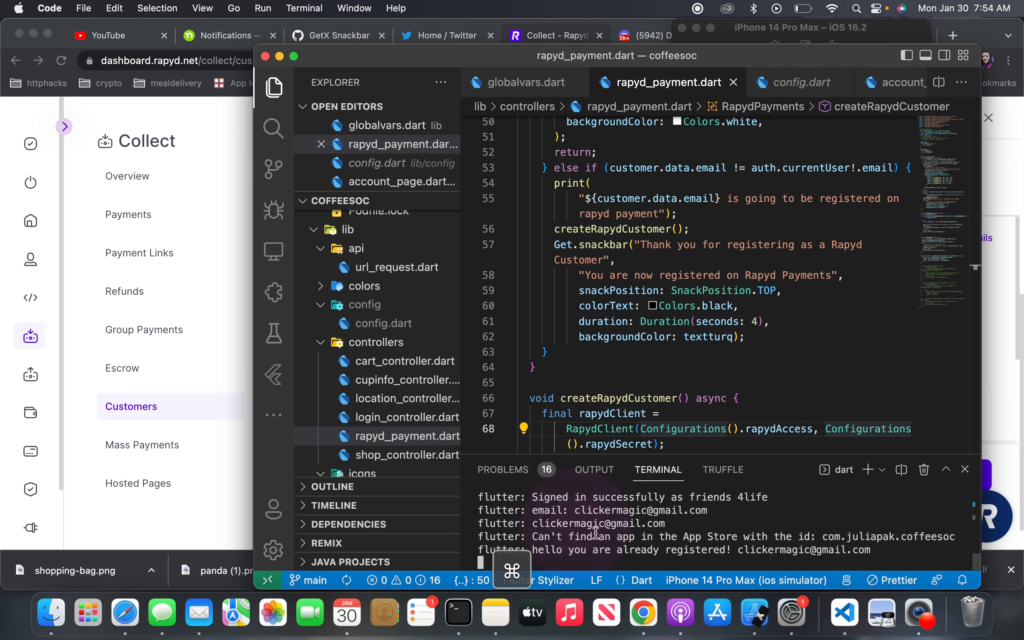
{"action": "mouse_move", "coordinate": [644, 540]}
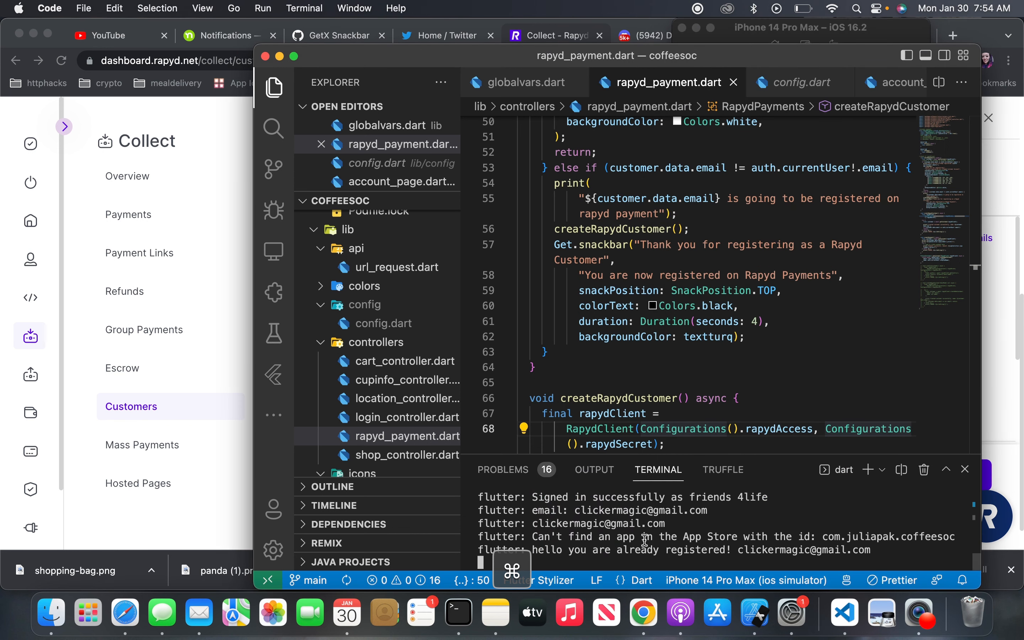
{"action": "mouse_move", "coordinate": [759, 550]}
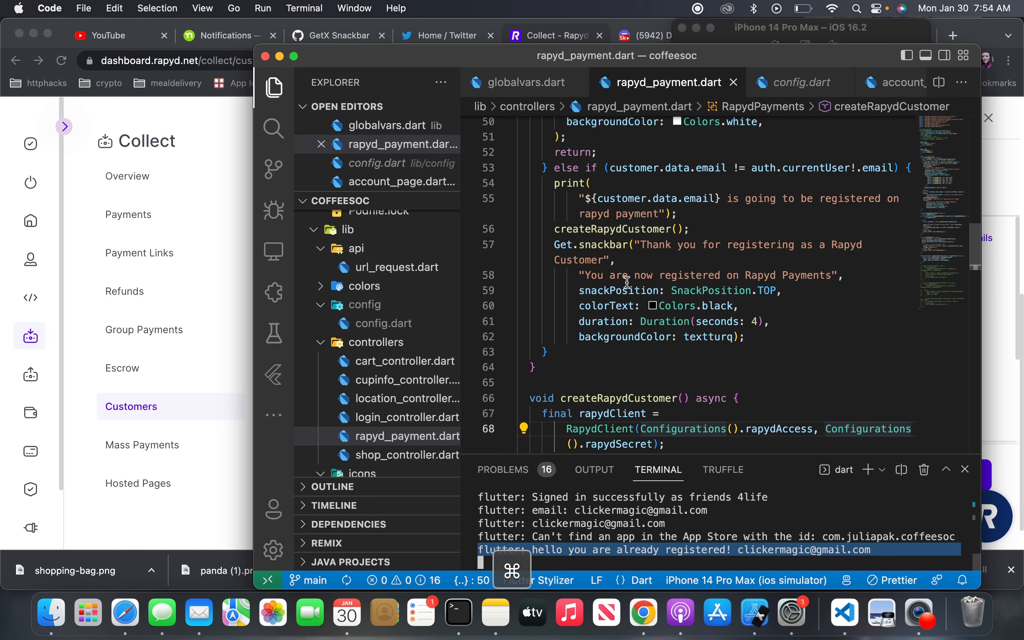
- Scroll to createRapydCustomer's try block that fetches the customer with getCustomer
{"action": "scroll", "scroll_direction": "down", "scroll_amount": 3}
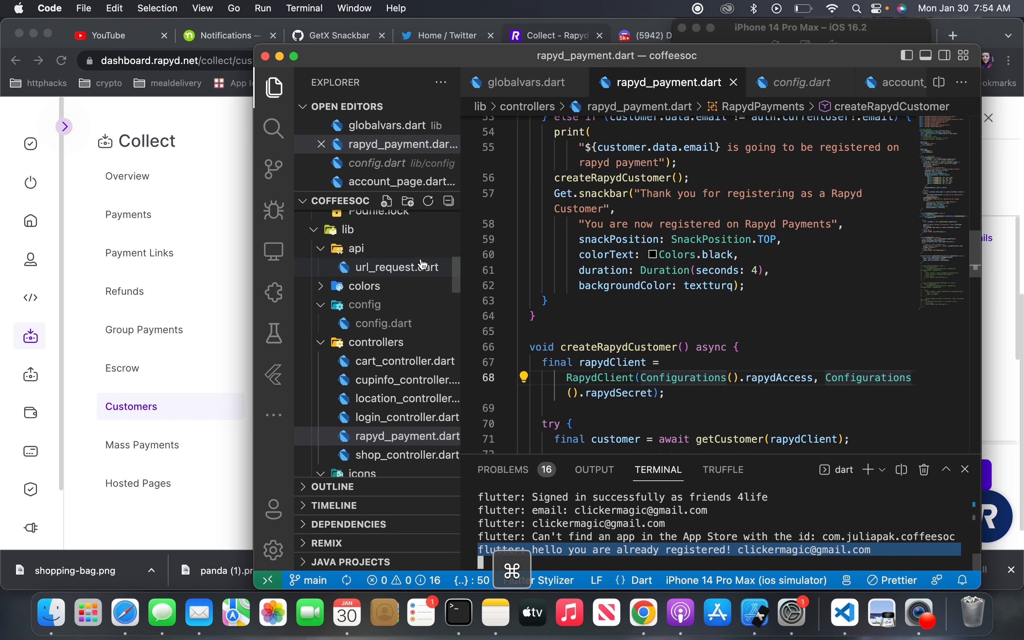
{"action": "mouse_move", "coordinate": [186, 163]}
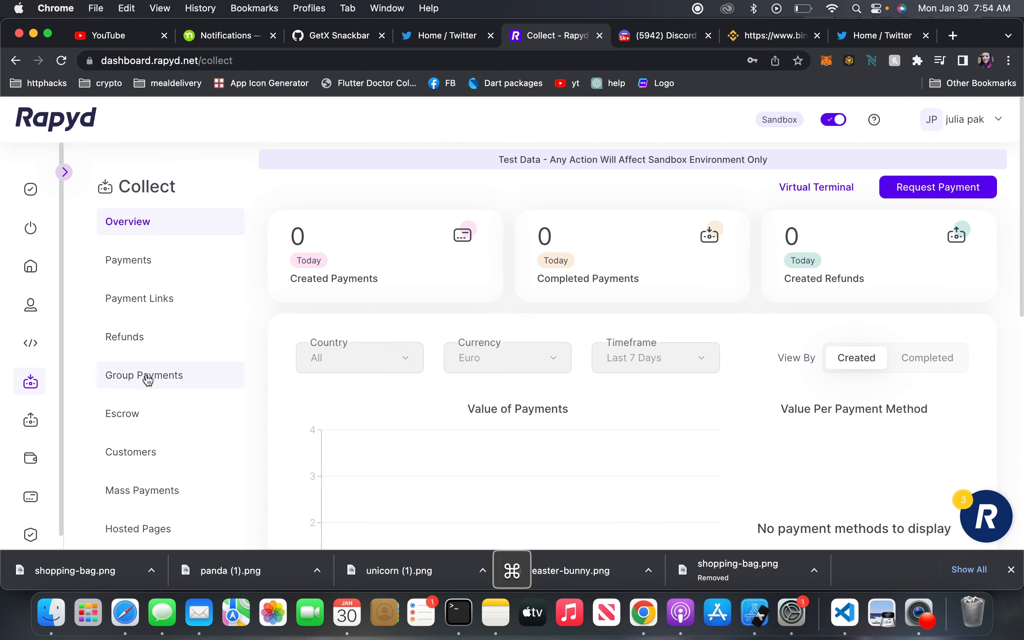
- View the Collect > Customers list, check the customer created 30 January 2023, and close its details
{"action": "left_click", "coordinate": [131, 452]}
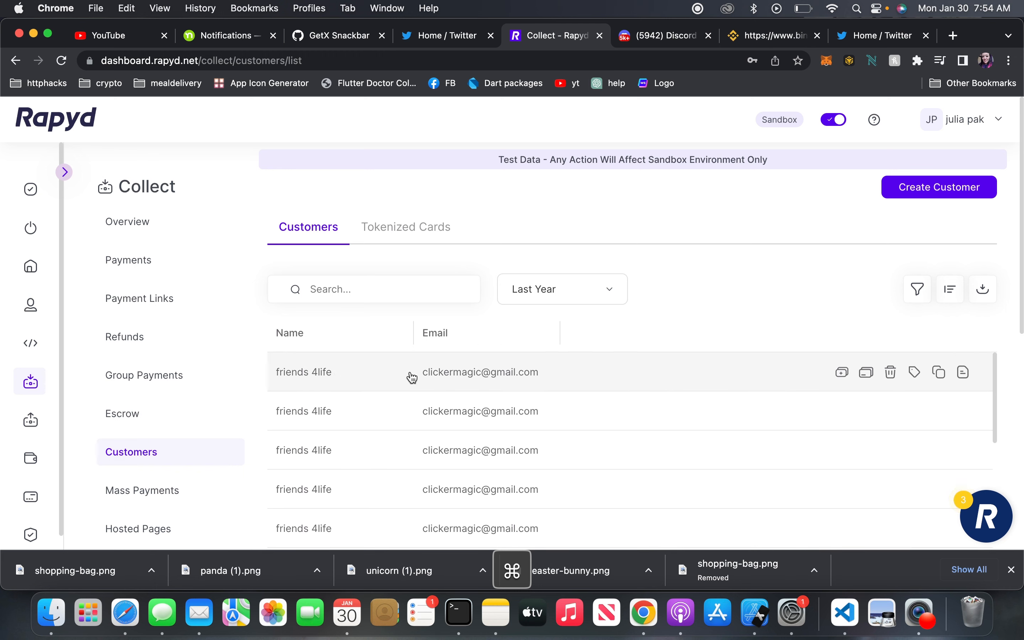
{"action": "mouse_move", "coordinate": [482, 429]}
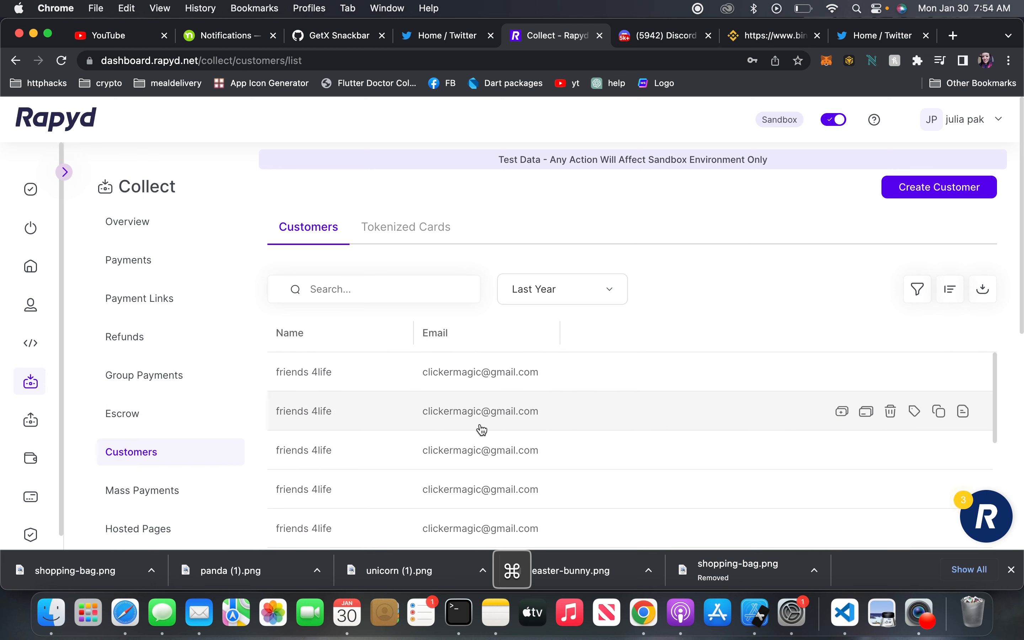
{"action": "mouse_move", "coordinate": [500, 488]}
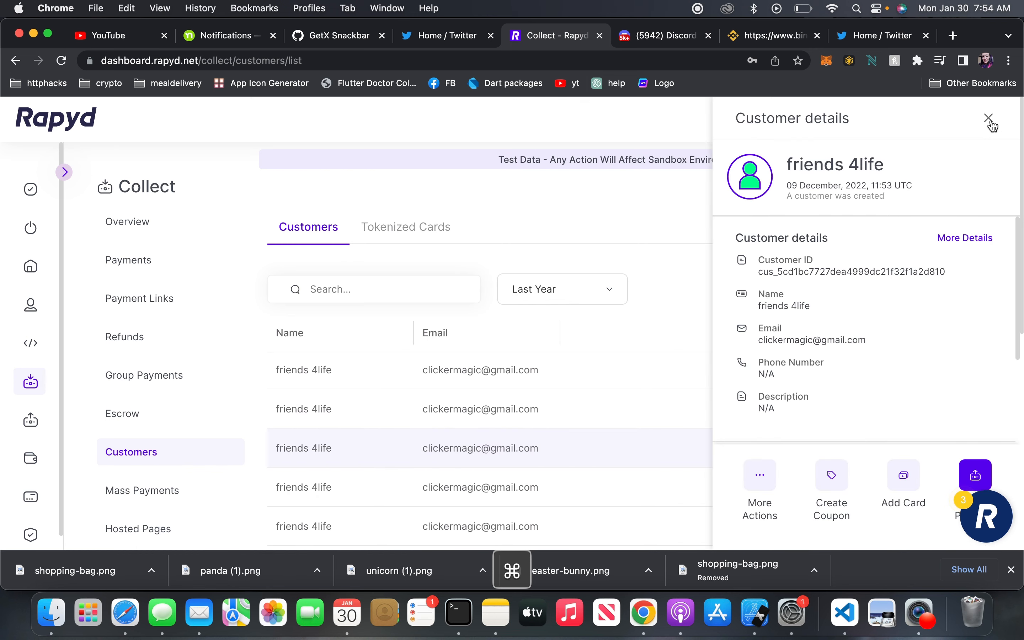
{"action": "left_click", "coordinate": [988, 118]}
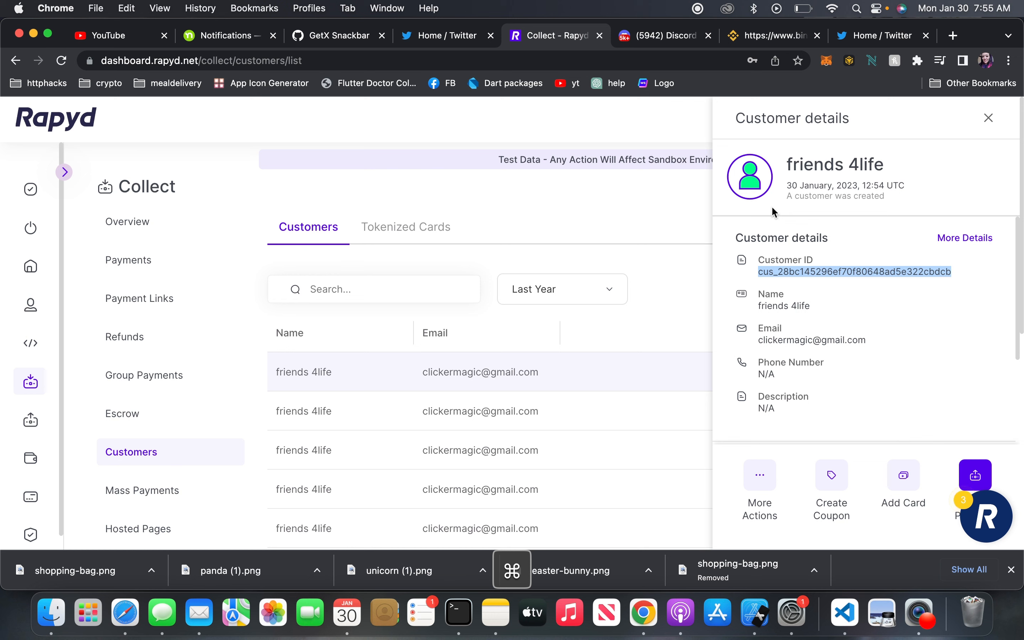
{"action": "mouse_move", "coordinate": [844, 612]}
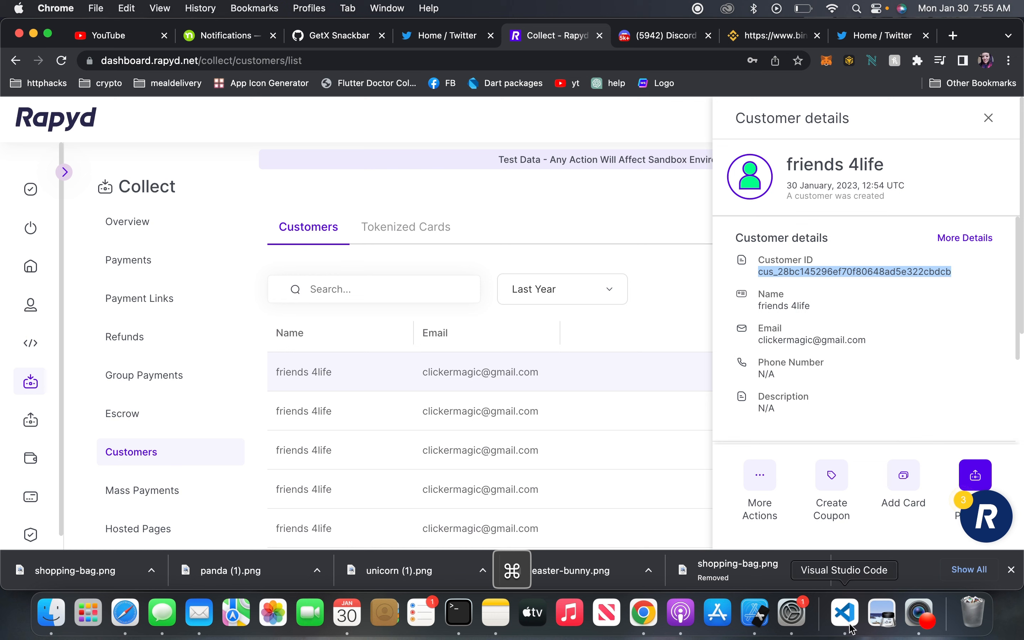
- Bring VS Code forward and open pubspec.yaml from the project files
{"action": "left_click", "coordinate": [843, 612]}
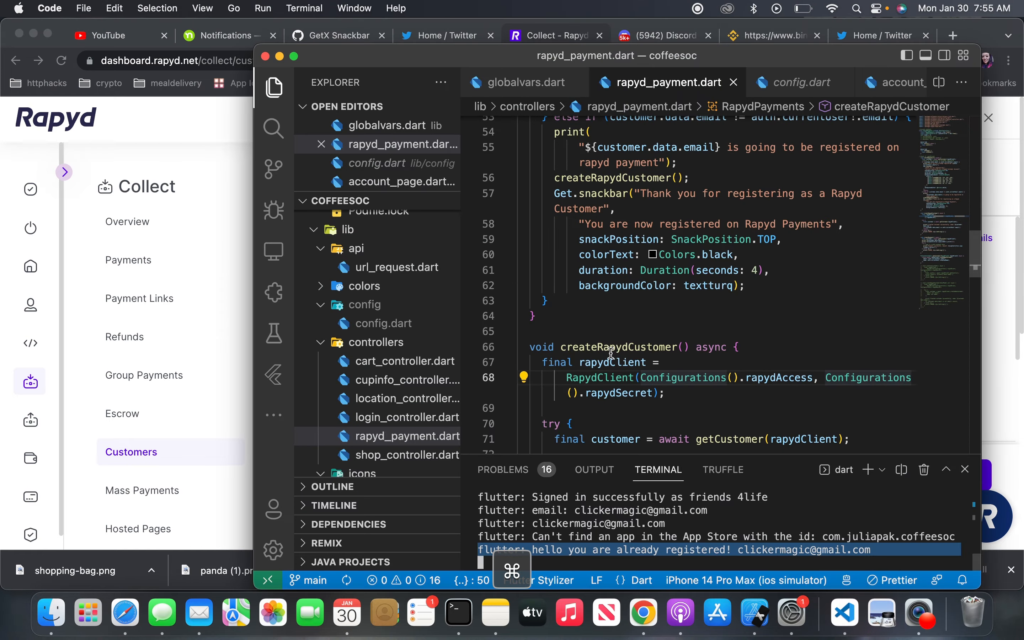
{"action": "scroll", "scroll_direction": "down", "scroll_amount": 3}
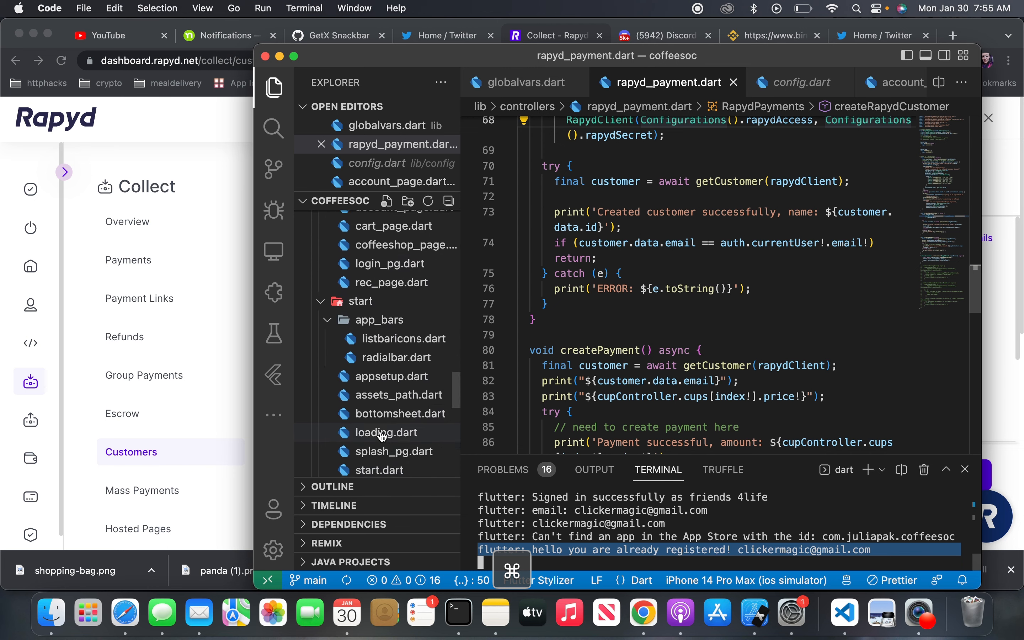
{"action": "scroll", "scroll_direction": "down", "scroll_amount": 3}
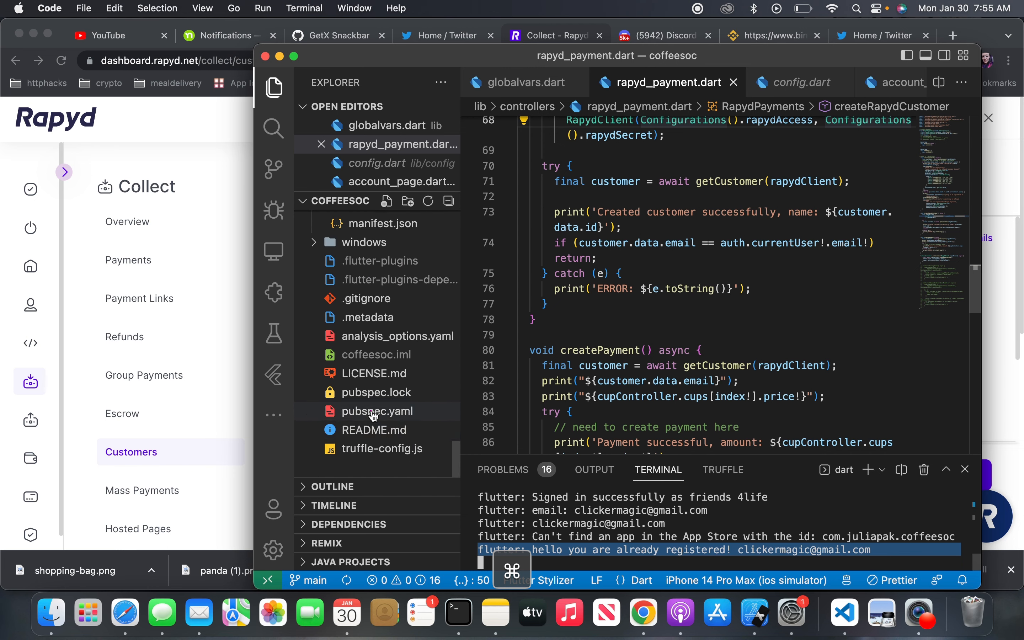
{"action": "left_click", "coordinate": [377, 412]}
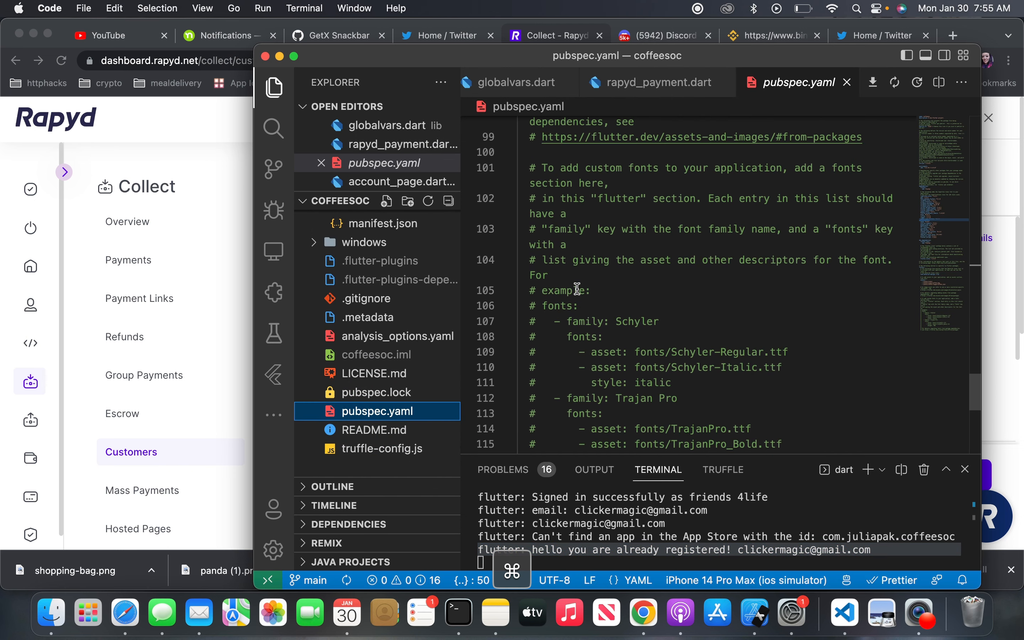
- Locate and highlight the rapyd ^0.1.5 dependency line, then return to the editor
{"action": "scroll", "scroll_direction": "up", "scroll_amount": 3}
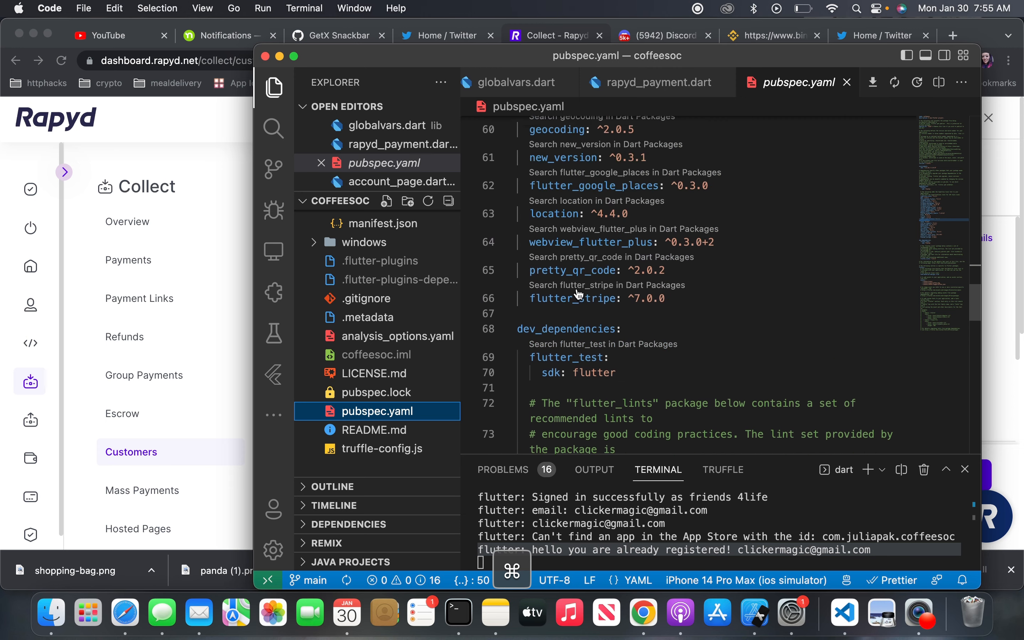
{"action": "scroll", "scroll_direction": "up", "scroll_amount": 3}
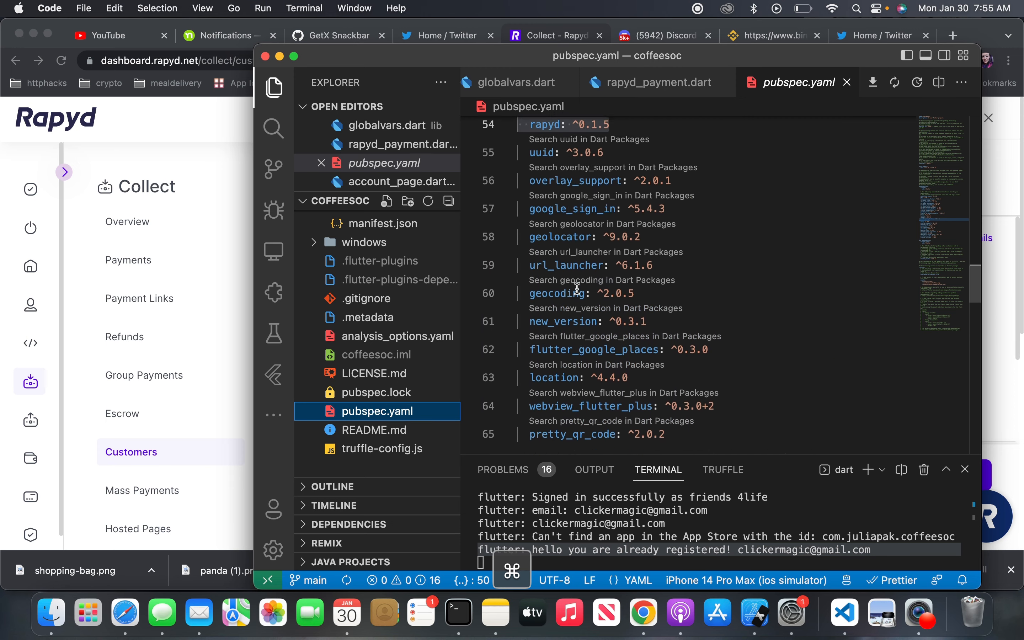
{"action": "scroll", "scroll_direction": "up", "scroll_amount": 3}
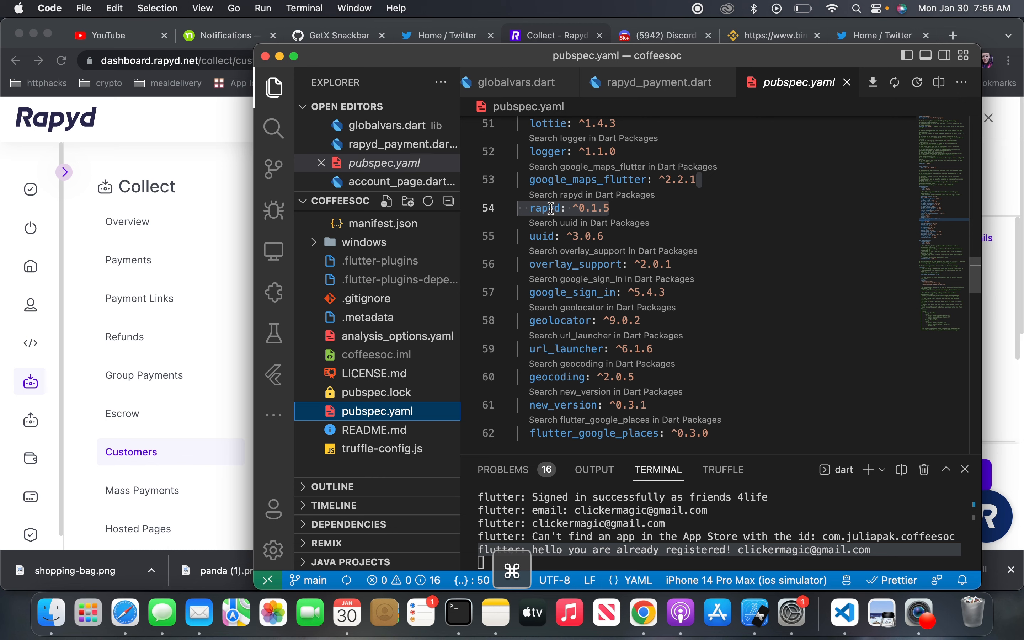
{"action": "double_click", "coordinate": [562, 208]}
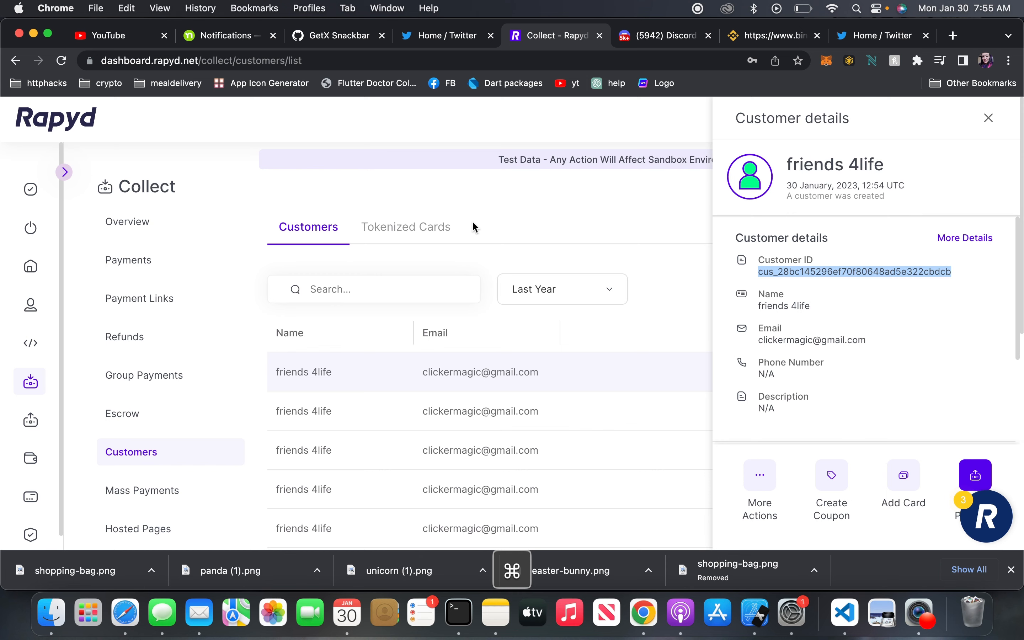
{"action": "left_click", "coordinate": [844, 612]}
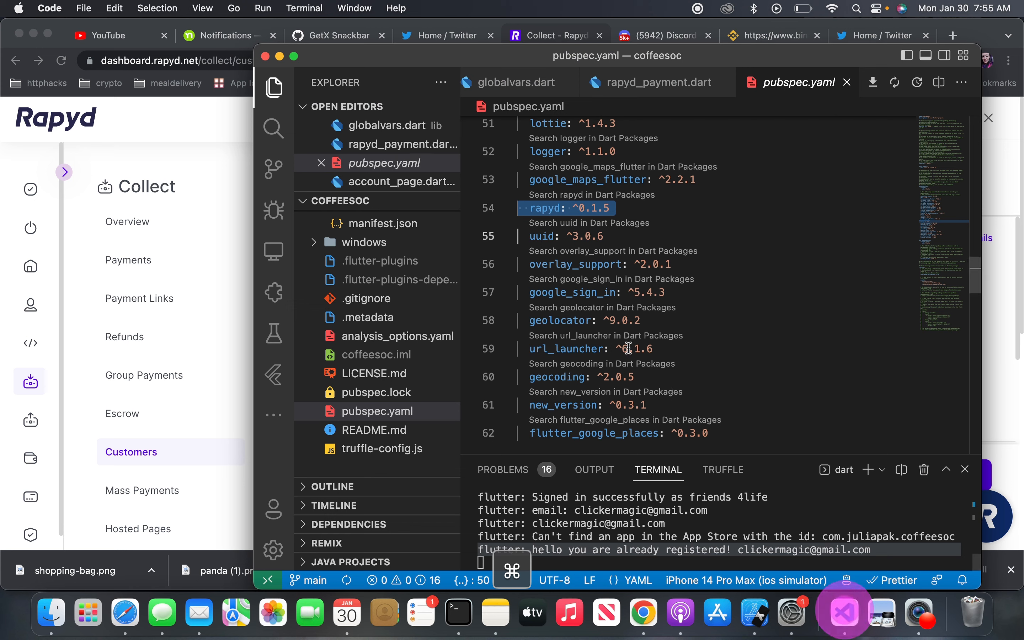
- Review createRapydCustomer's RapydClient setup using Configurations access and secret keys
{"action": "left_click", "coordinate": [656, 82]}
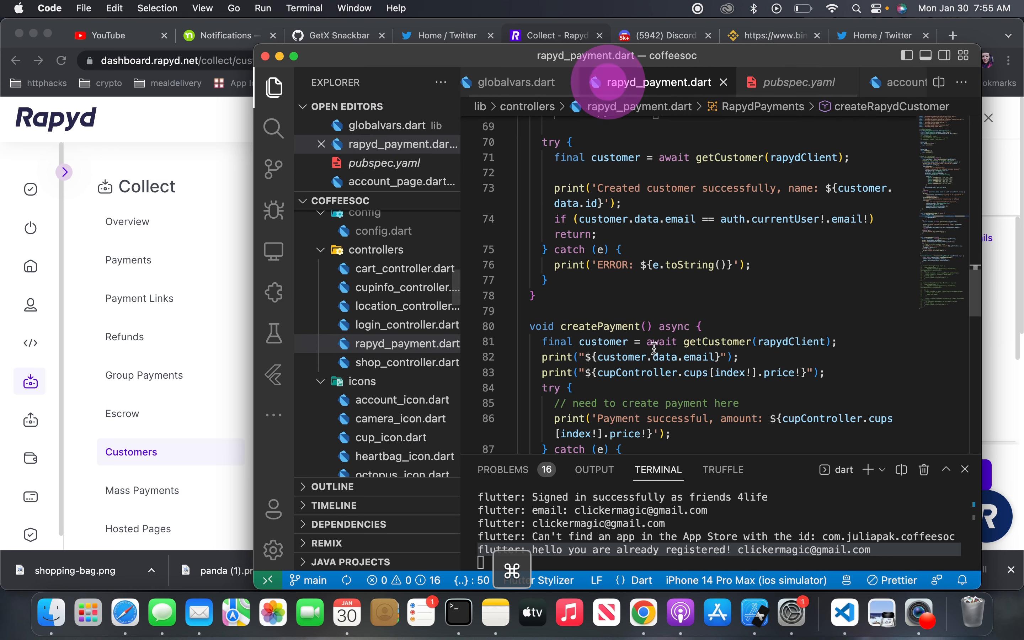
{"action": "scroll", "scroll_direction": "down", "scroll_amount": 3}
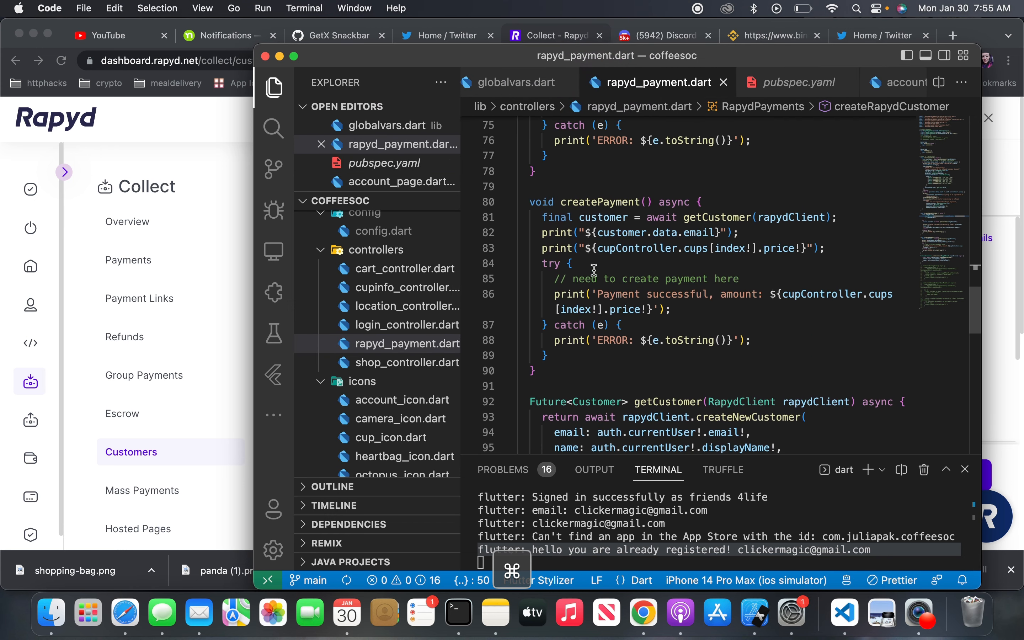
{"action": "scroll", "scroll_direction": "up", "scroll_amount": 3}
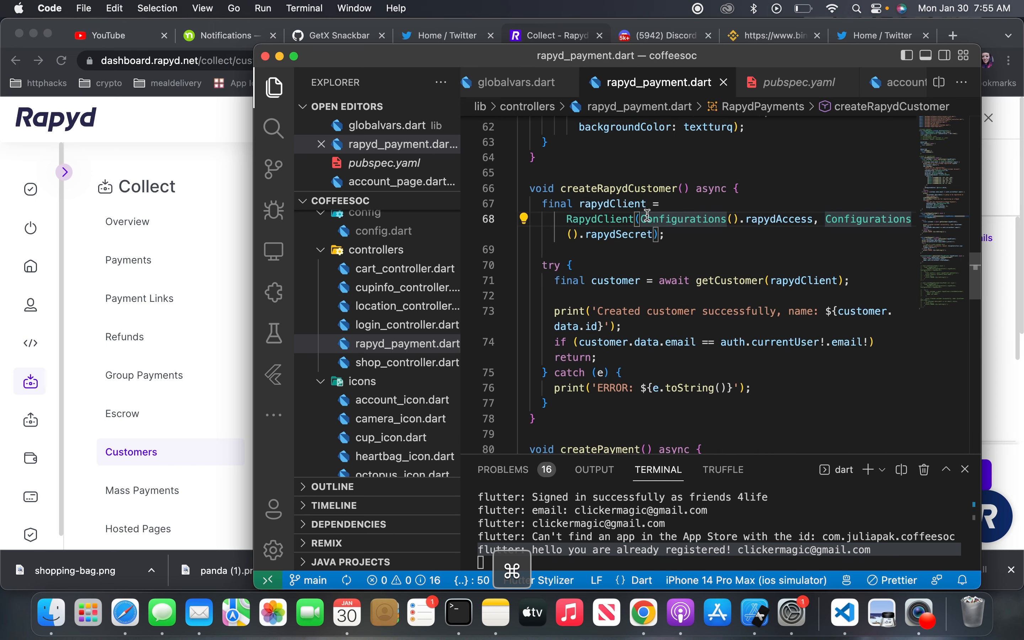
{"action": "mouse_move", "coordinate": [812, 221]}
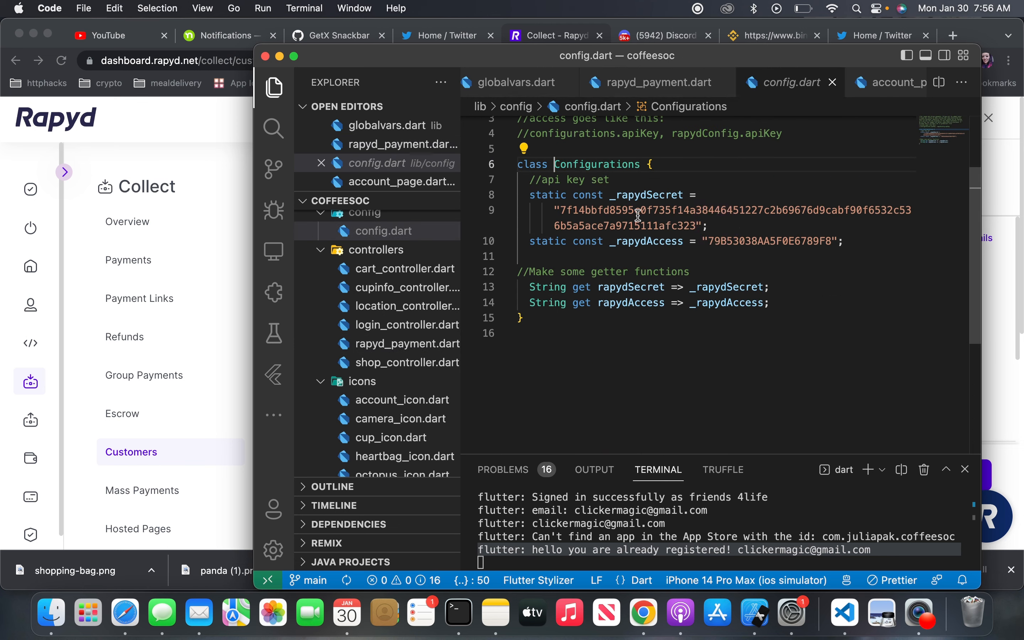
{"action": "mouse_move", "coordinate": [592, 228]}
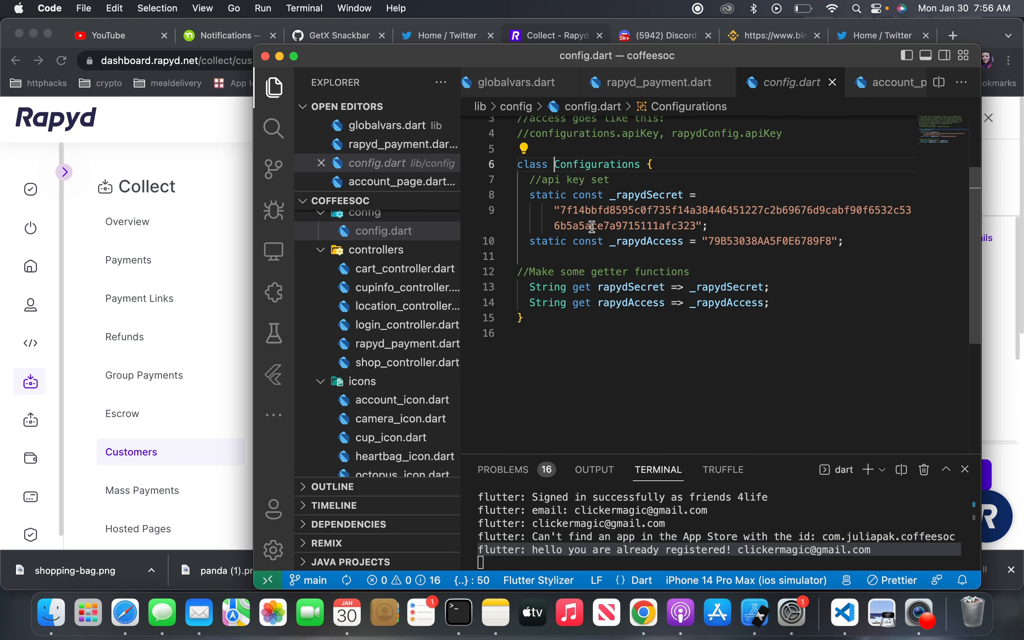
{"action": "mouse_move", "coordinate": [590, 227]}
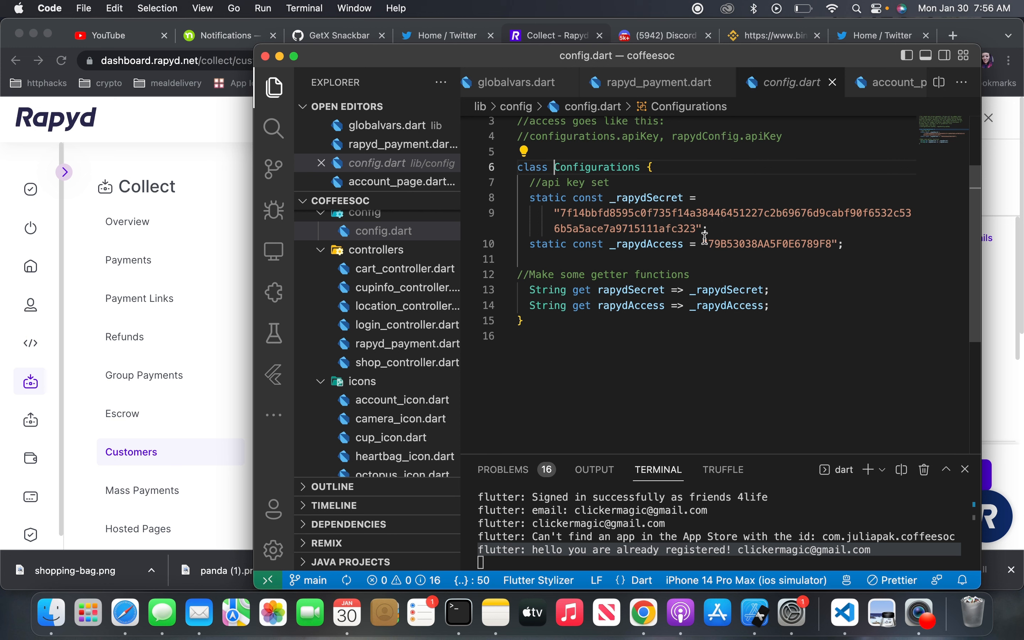
{"action": "mouse_move", "coordinate": [364, 231]}
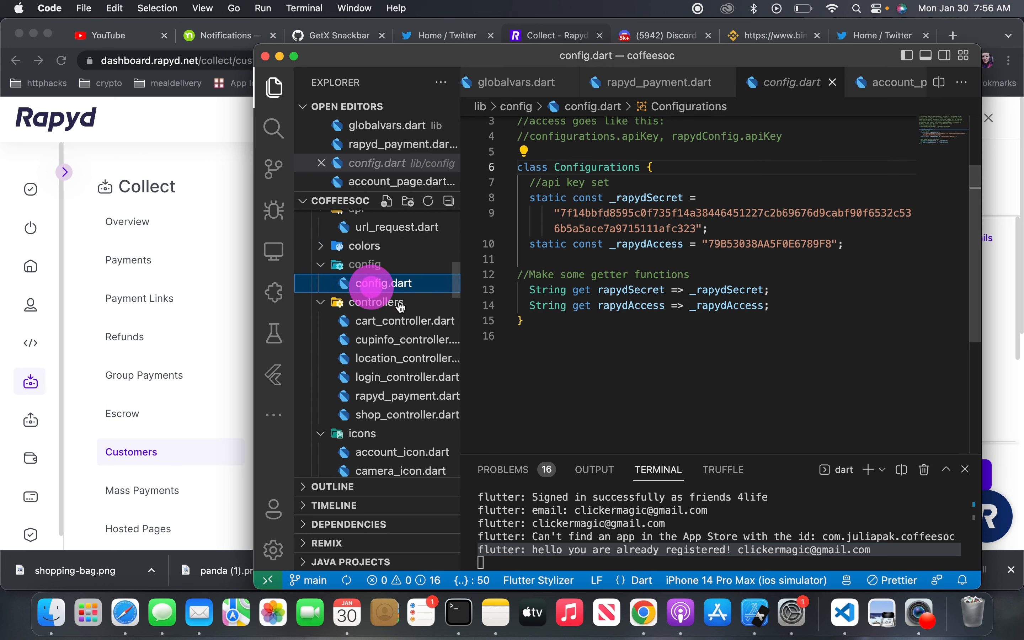
{"action": "mouse_move", "coordinate": [364, 269]}
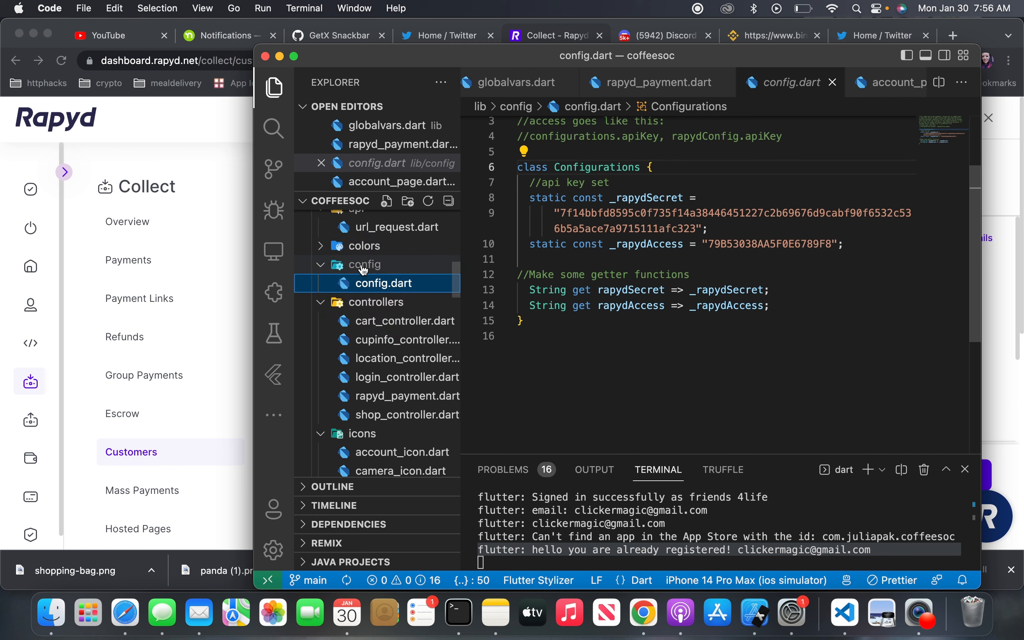
{"action": "left_click", "coordinate": [366, 264]}
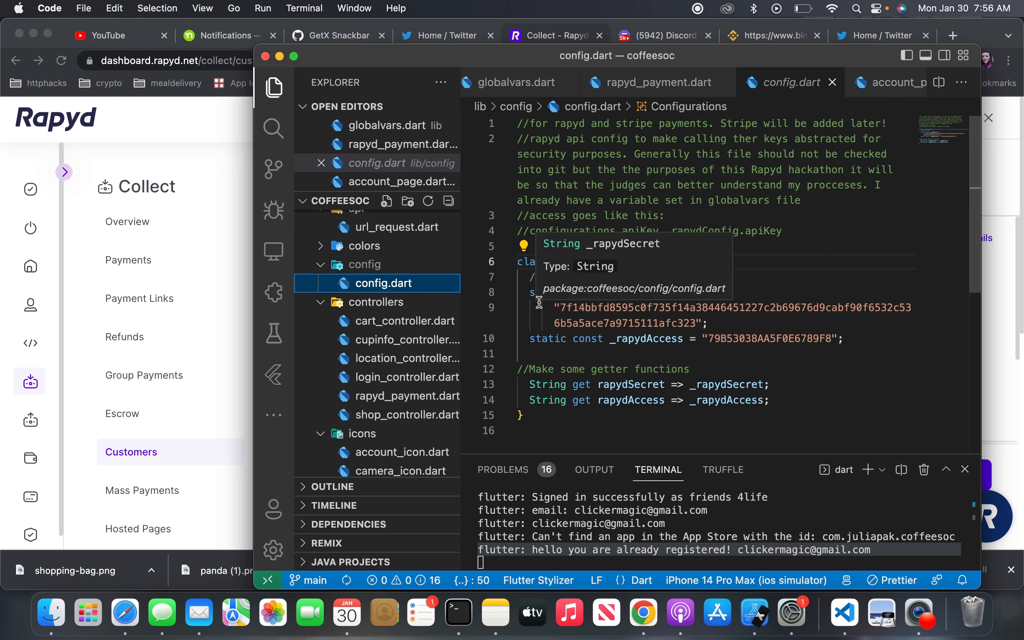
{"action": "mouse_move", "coordinate": [613, 228]}
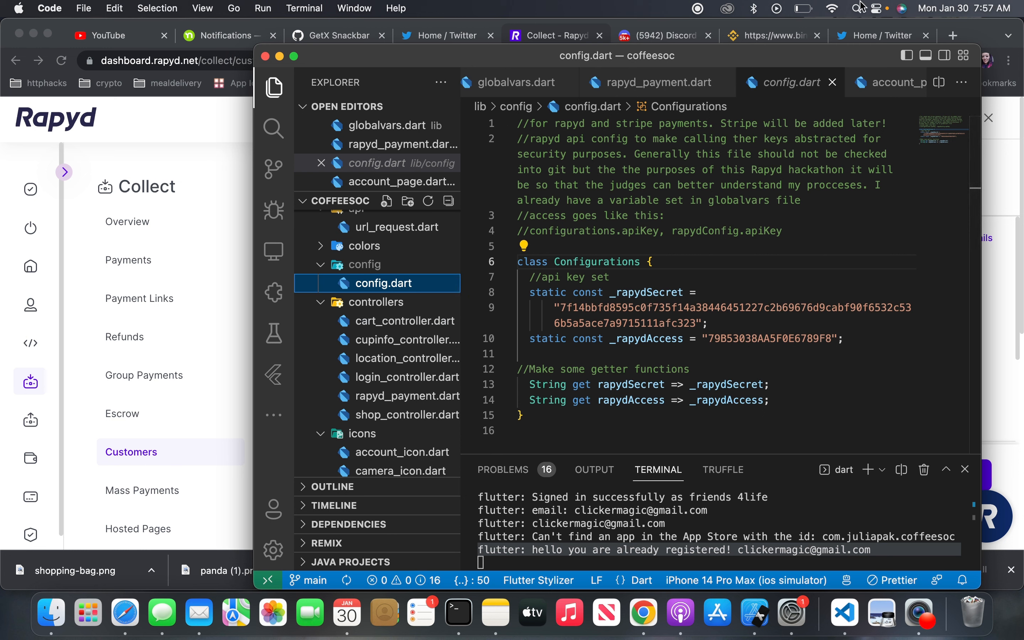
{"action": "left_click", "coordinate": [884, 8]}
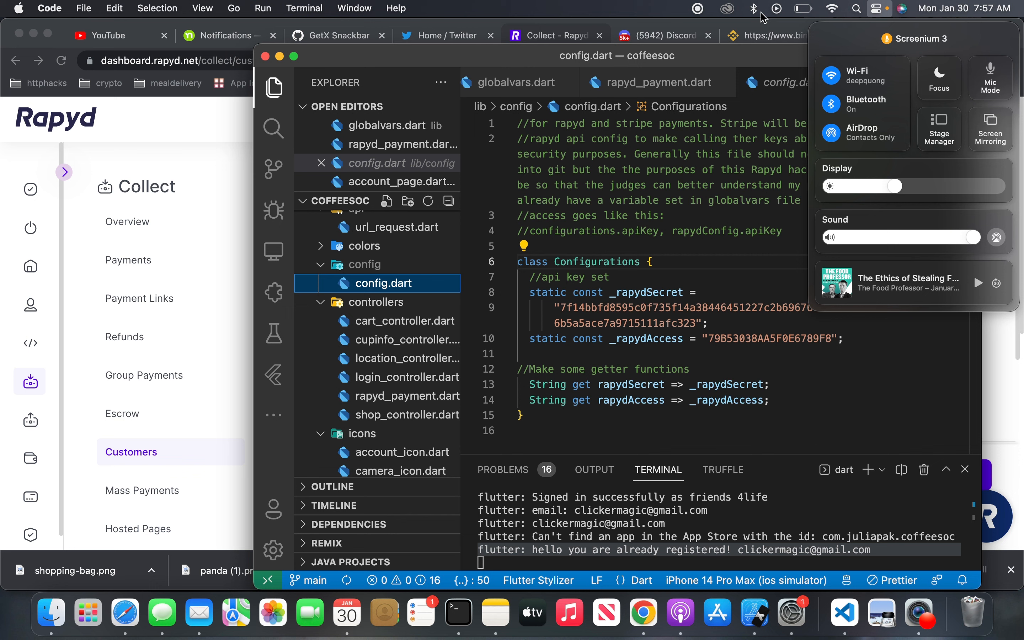
{"action": "left_click", "coordinate": [697, 8]}
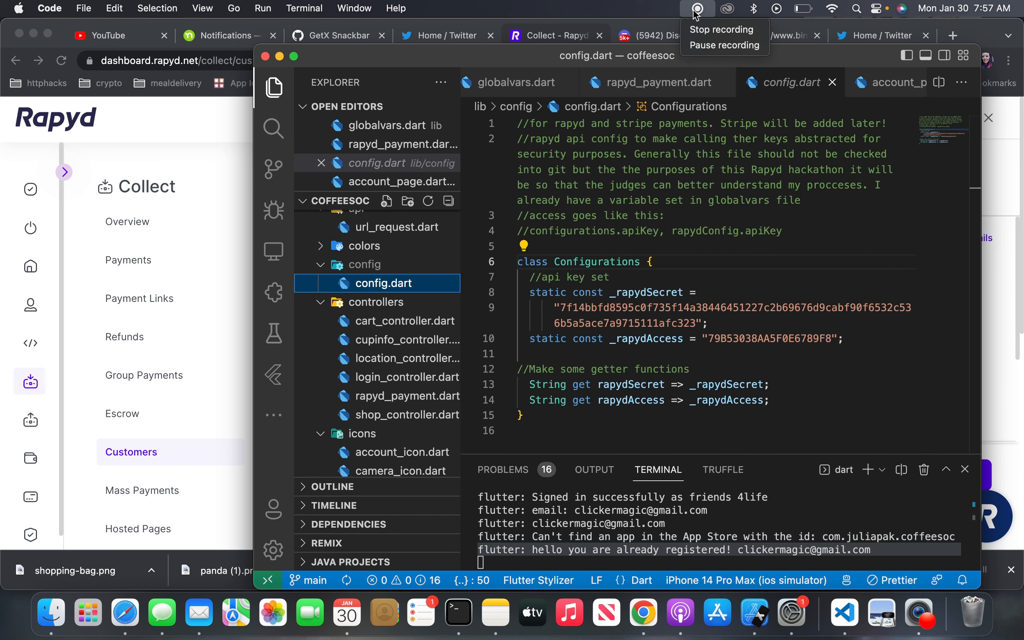